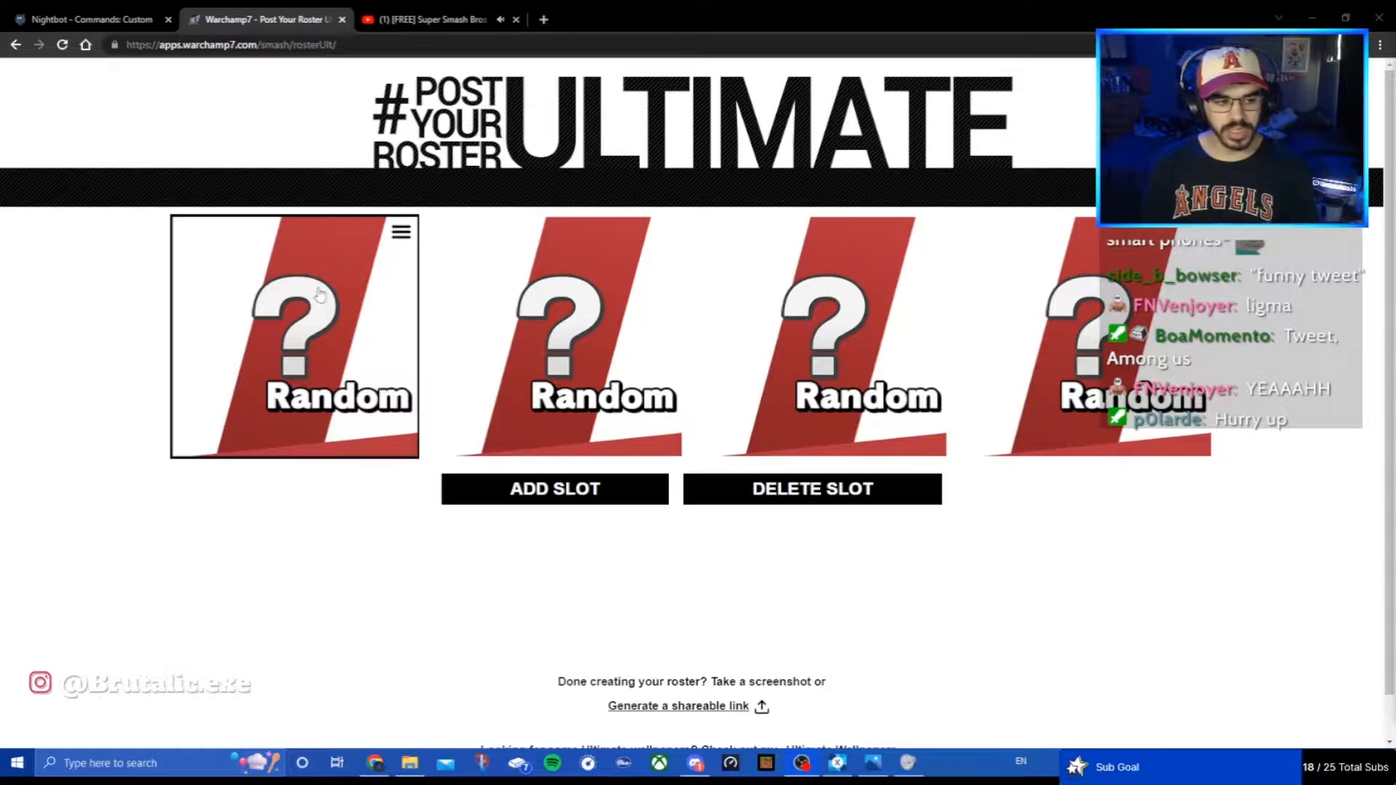
Step: Switch to Discord and bring up the #smash channel with posted rosters
{"action": "left_click", "coordinate": [293, 345]}
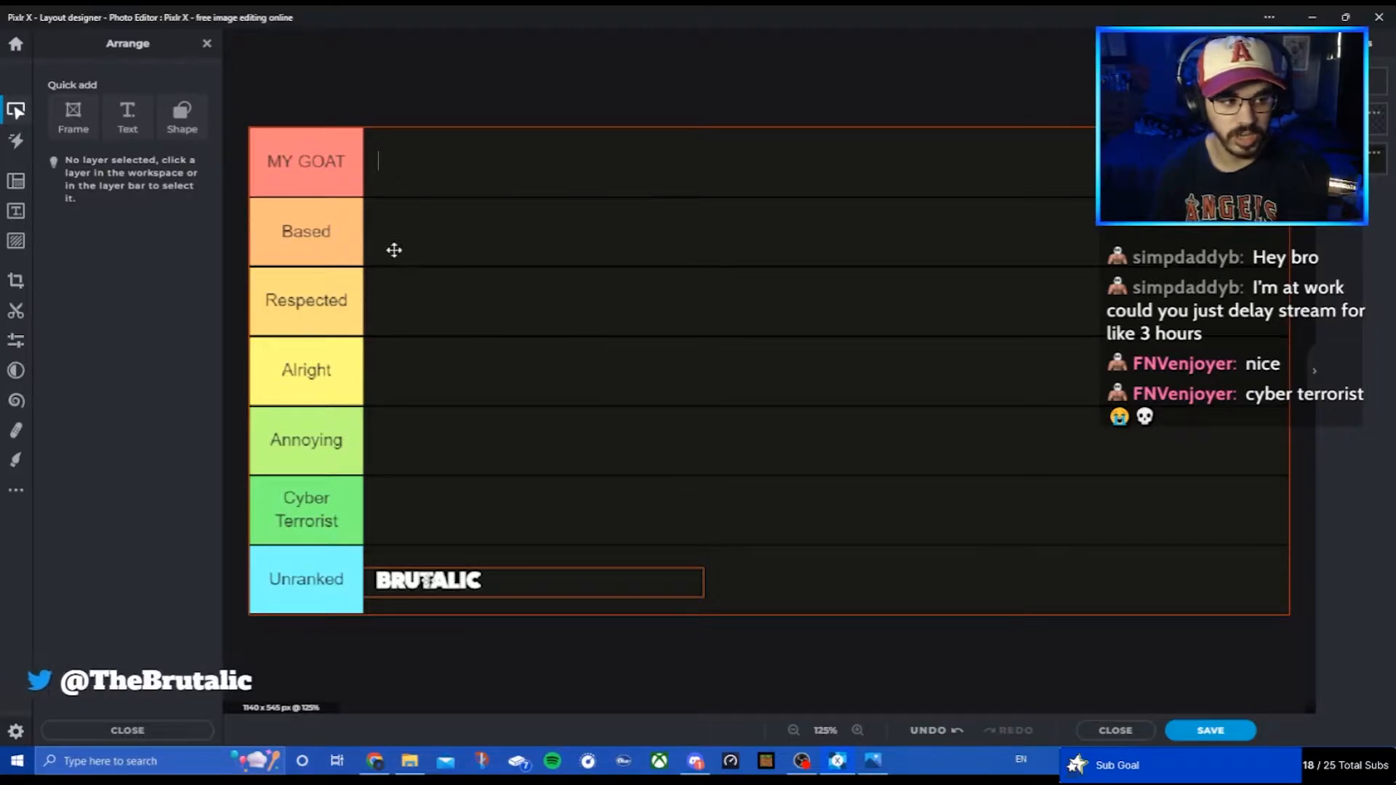
{"action": "mouse_move", "coordinate": [413, 253]}
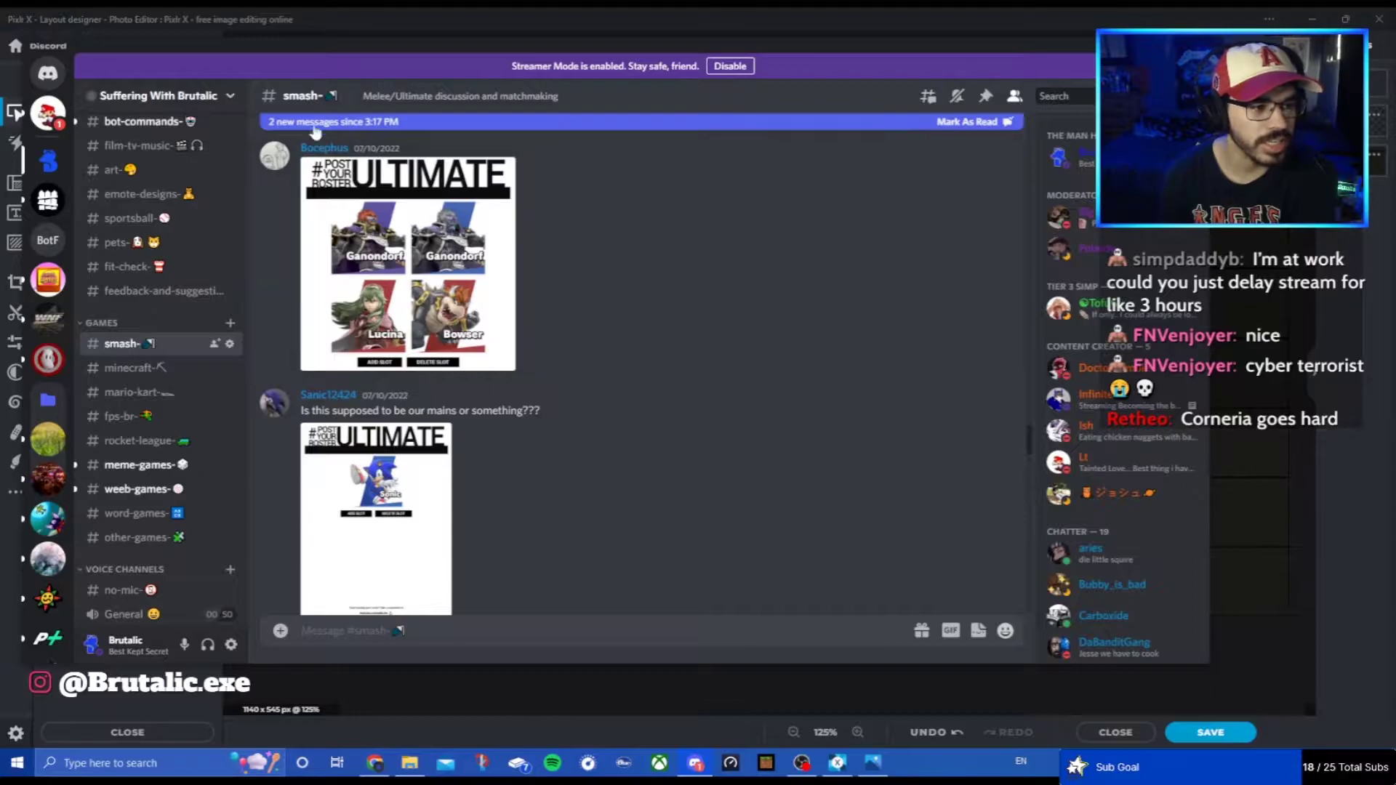
Step: Check the posted rosters in the #smash channel before returning to the tier list
{"action": "left_click", "coordinate": [407, 262]}
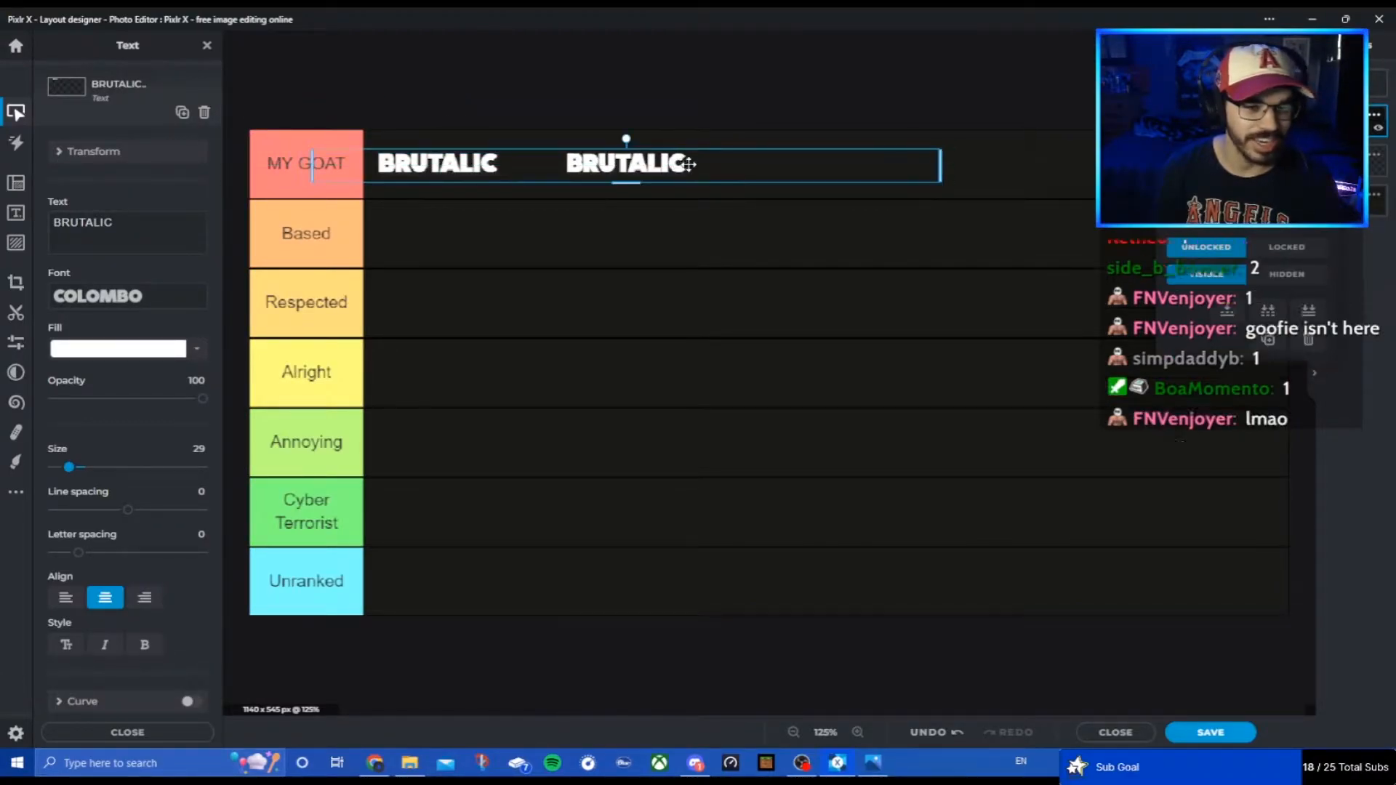
Step: Name the copied label FNVENJOYER in the Alright row and add a SANIC label
{"action": "type", "text": "FNVENJOYER"}
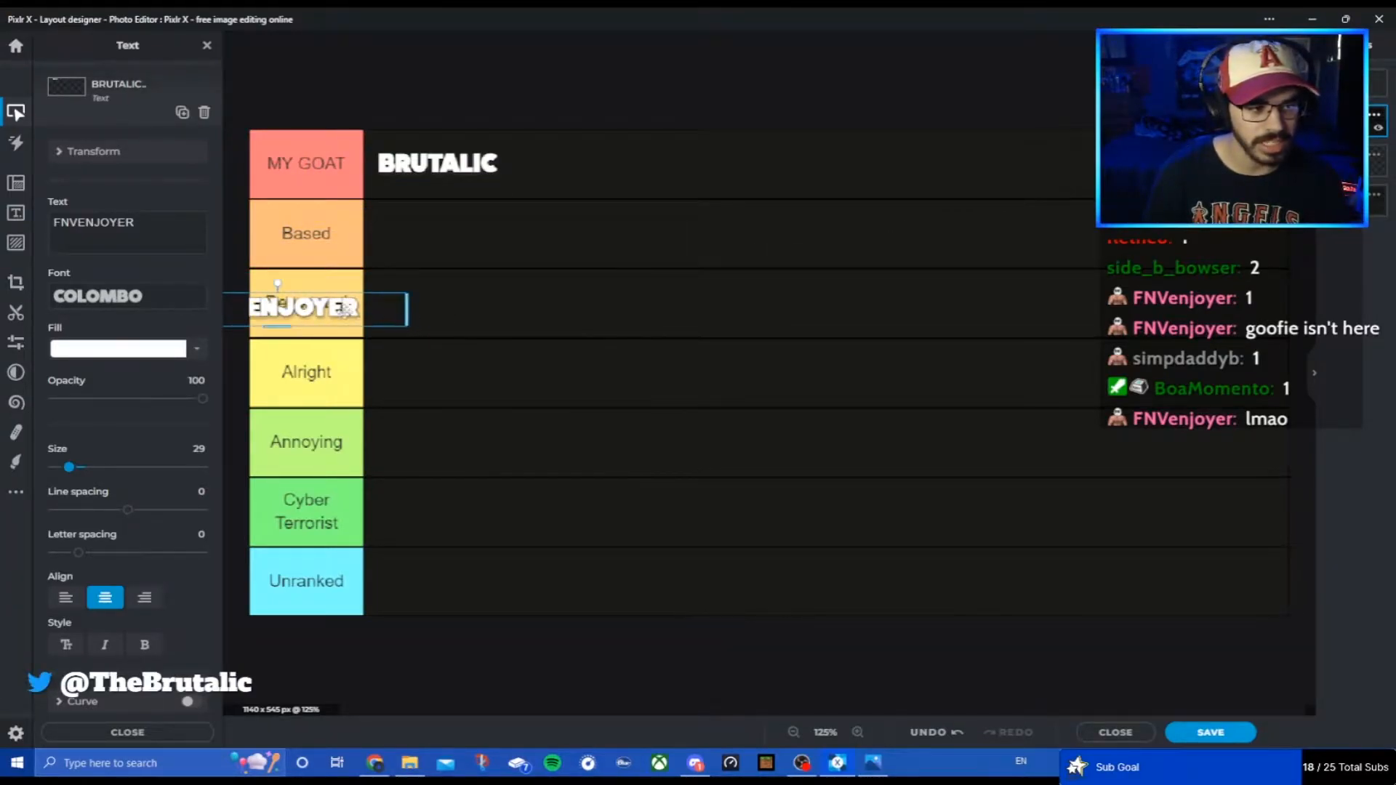
{"action": "left_click_drag", "start_coordinate": [302, 307], "coordinate": [454, 370]}
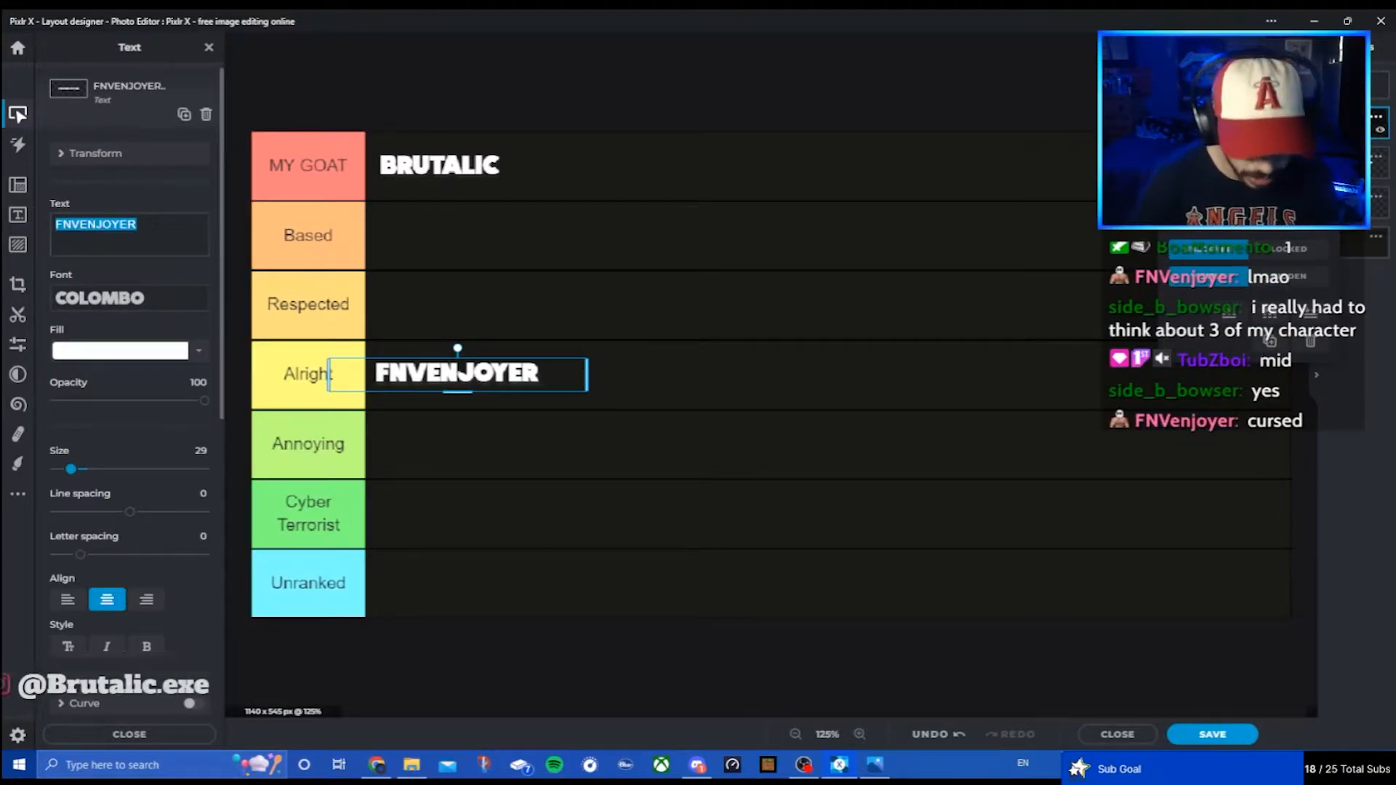
{"action": "type", "text": "SANIC"}
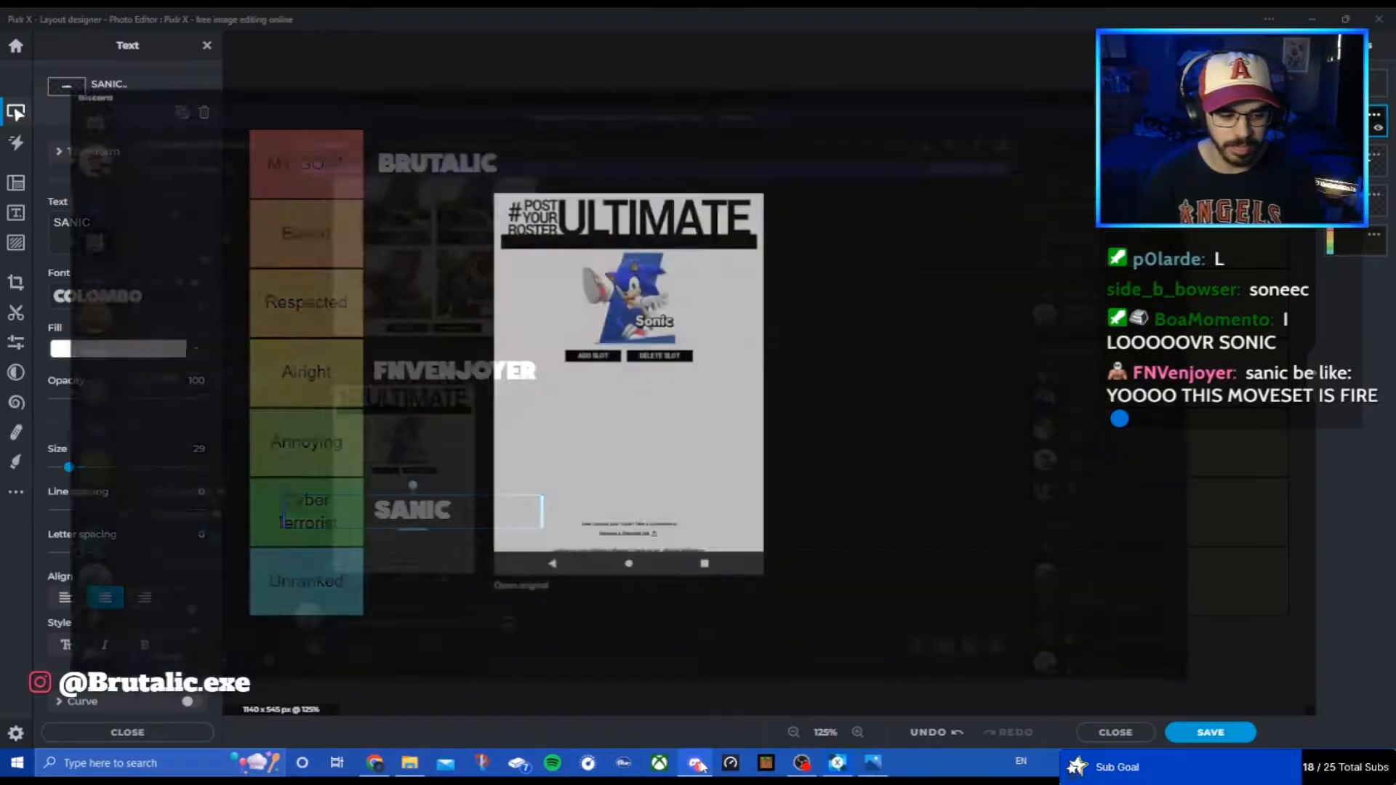
Step: Browse the shared Ness, Steve, Kazuya, Pyra/Mythra roster in Chrome
{"action": "left_click", "coordinate": [696, 761]}
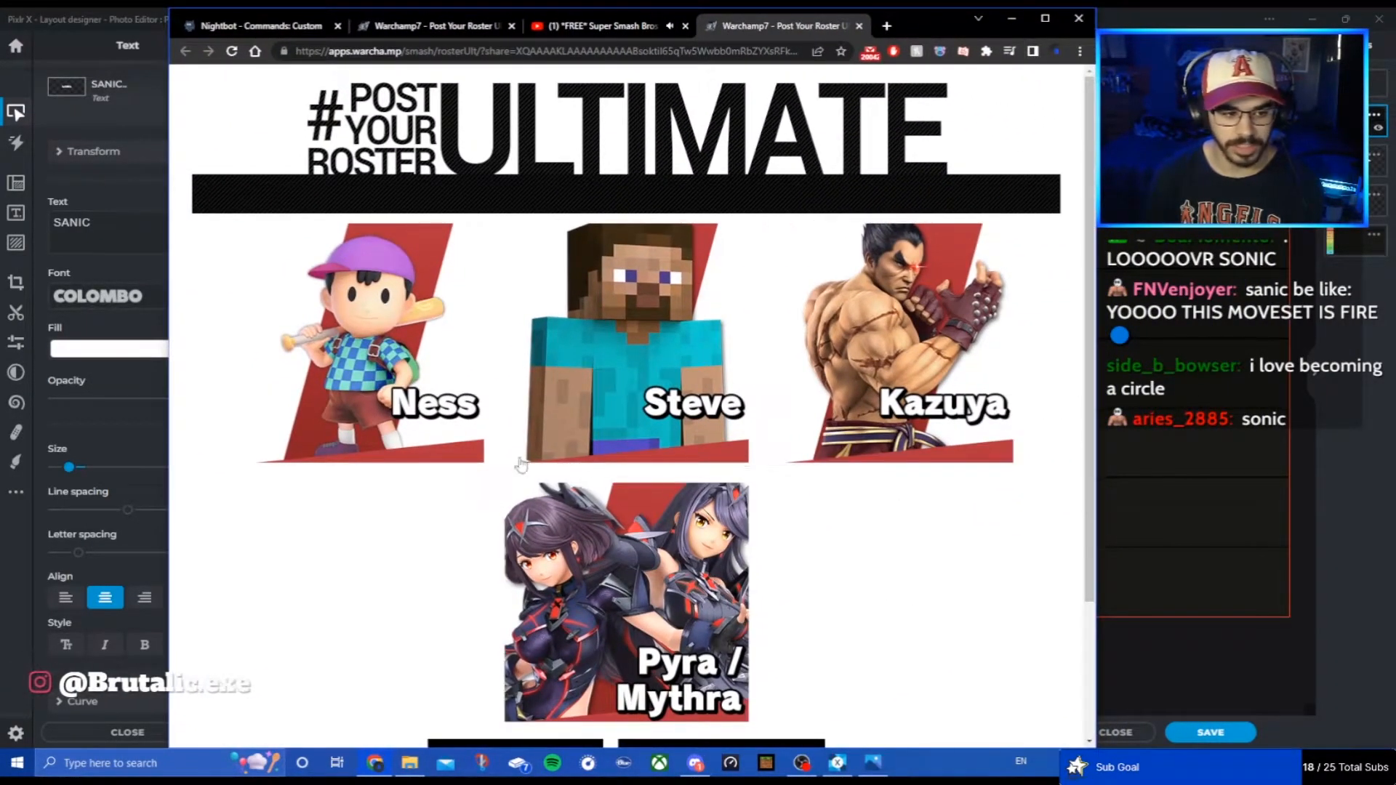
{"action": "mouse_move", "coordinate": [897, 608]}
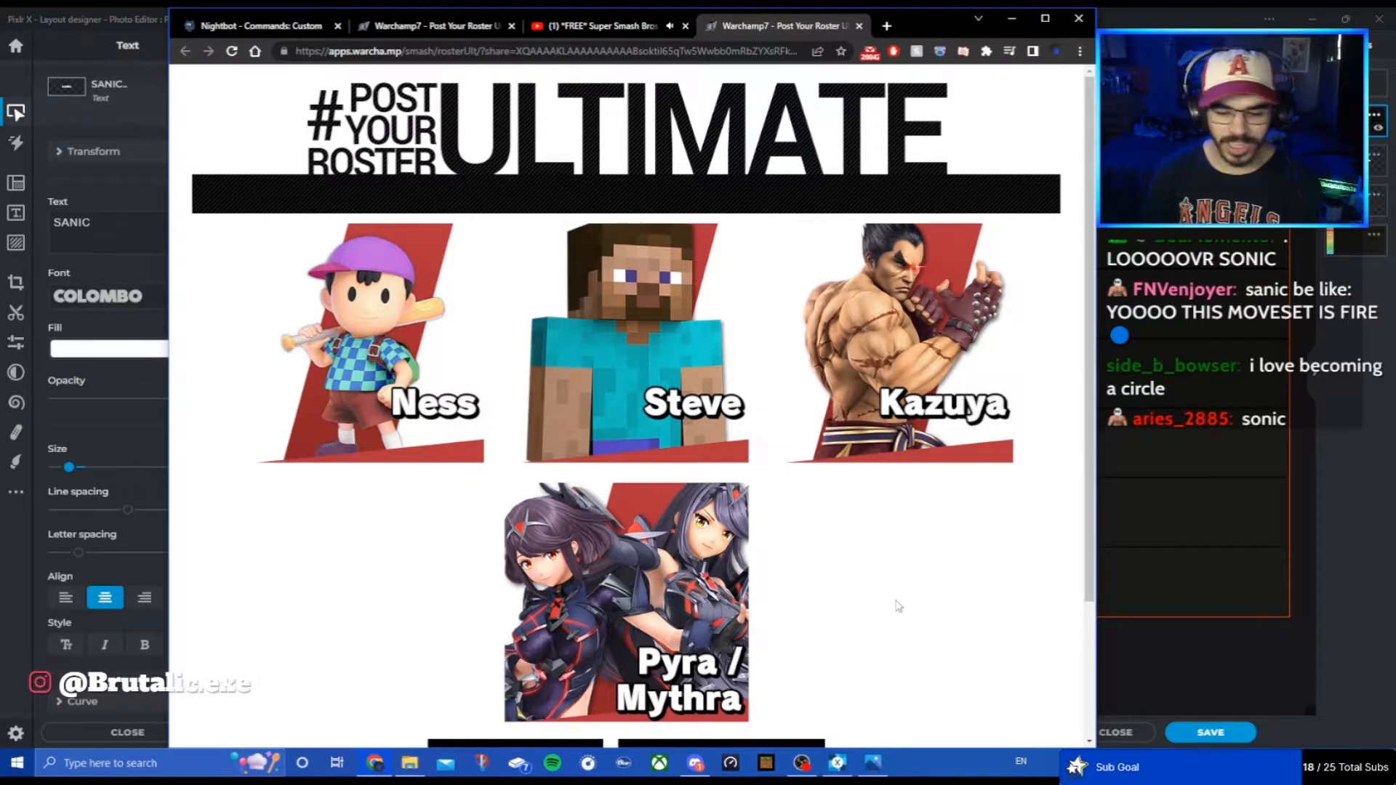
{"action": "scroll", "scroll_direction": "down", "scroll_amount": 3}
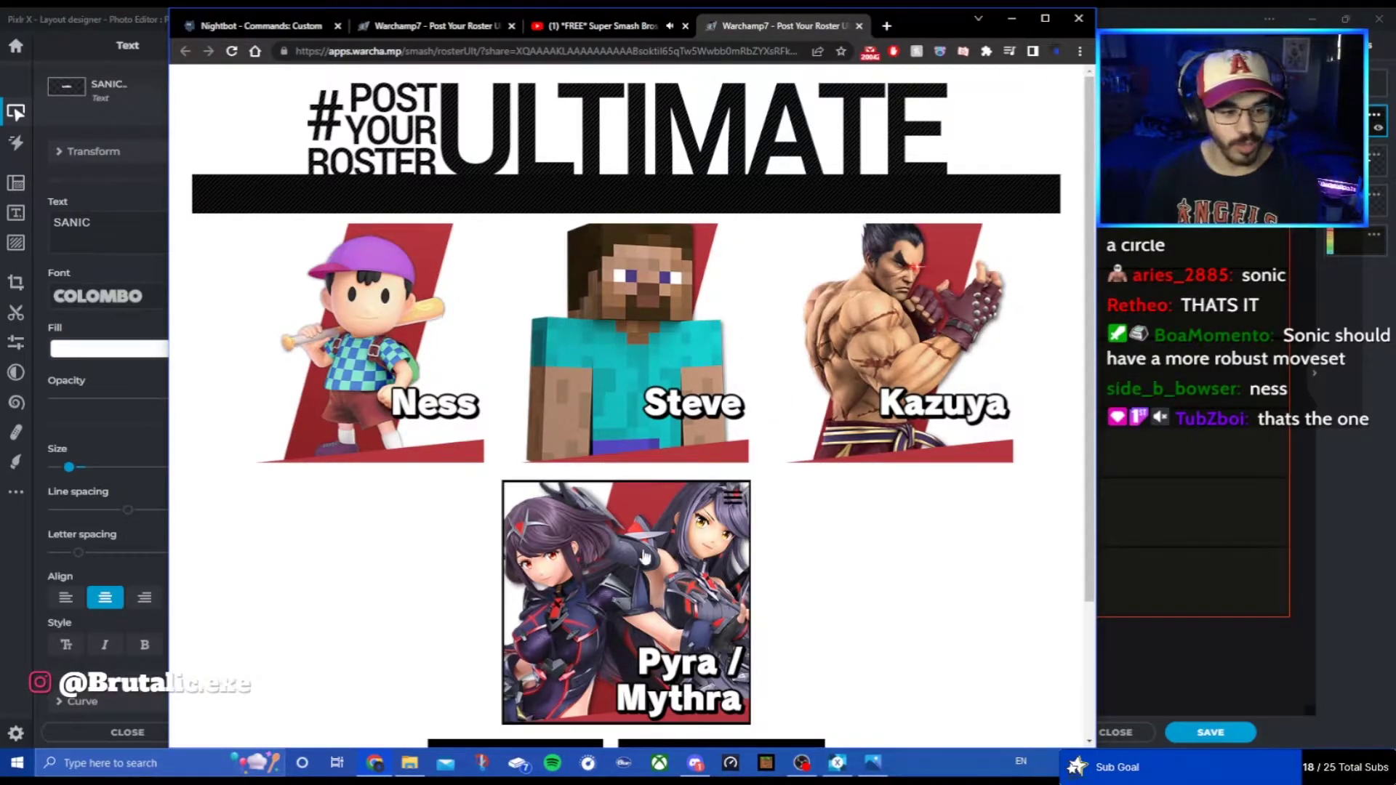
{"action": "mouse_move", "coordinate": [650, 341]}
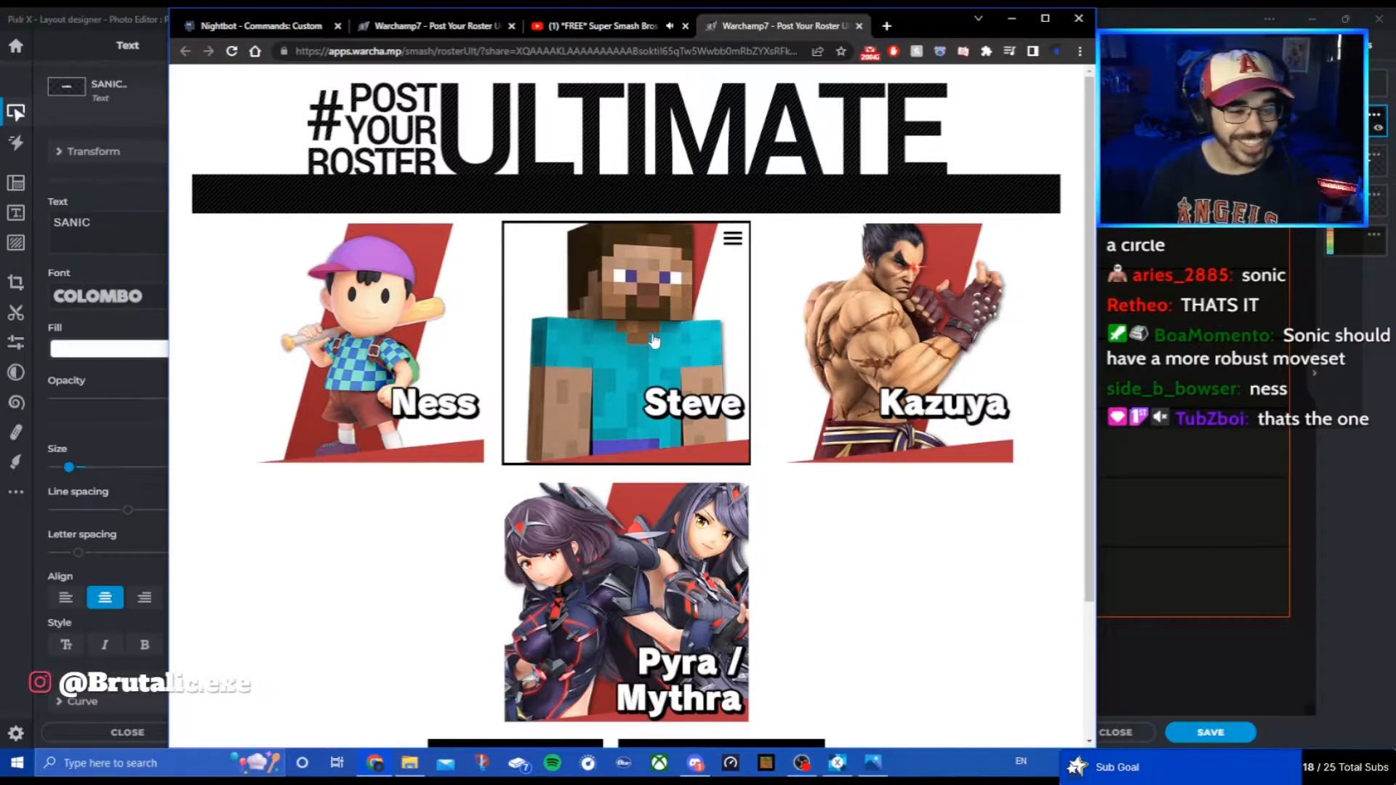
{"action": "scroll", "scroll_direction": "down", "scroll_amount": 3}
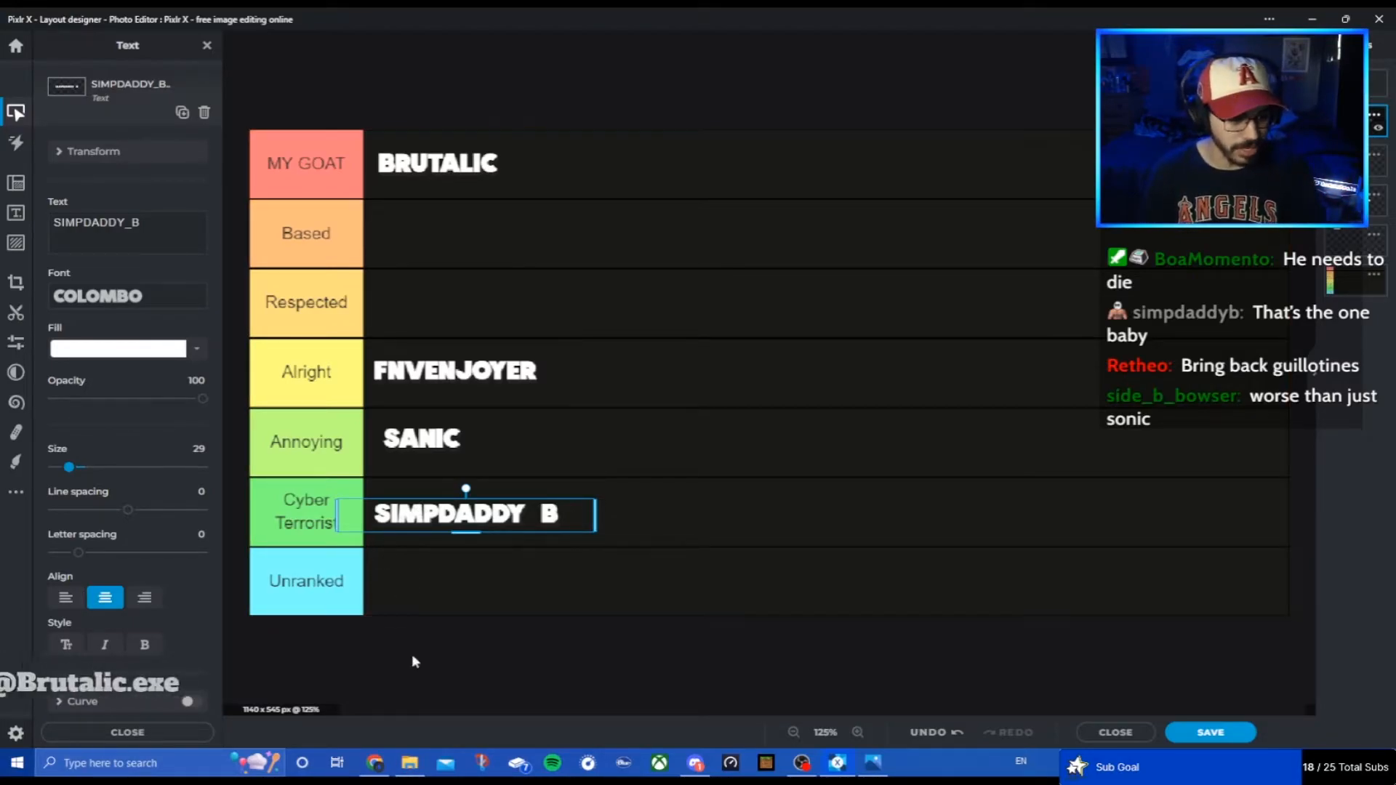
Step: Deselect the Cyber Terrorist label and add a BOA label in the Alright row
{"action": "left_click", "coordinate": [470, 46]}
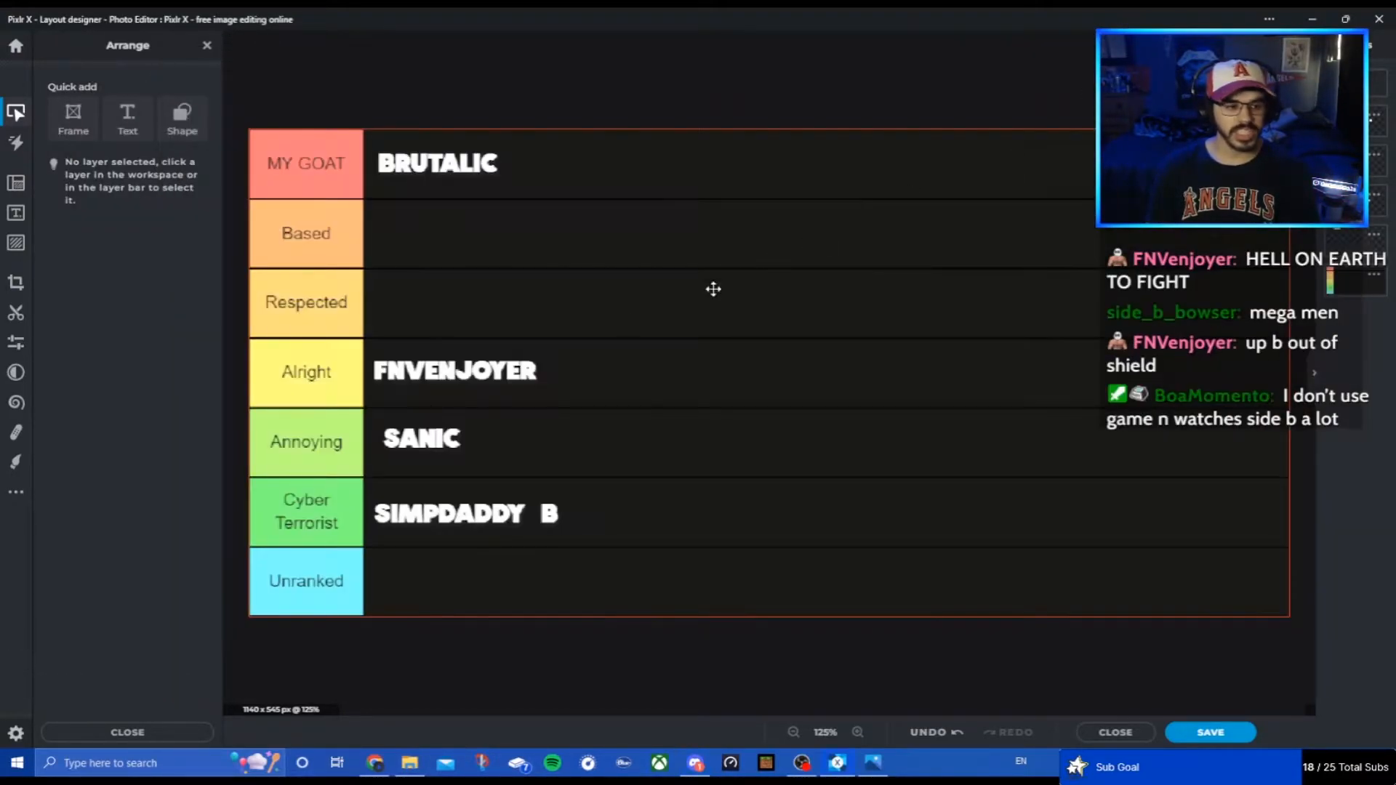
{"action": "left_click", "coordinate": [464, 514]}
{"action": "type", "text": "BOA"}
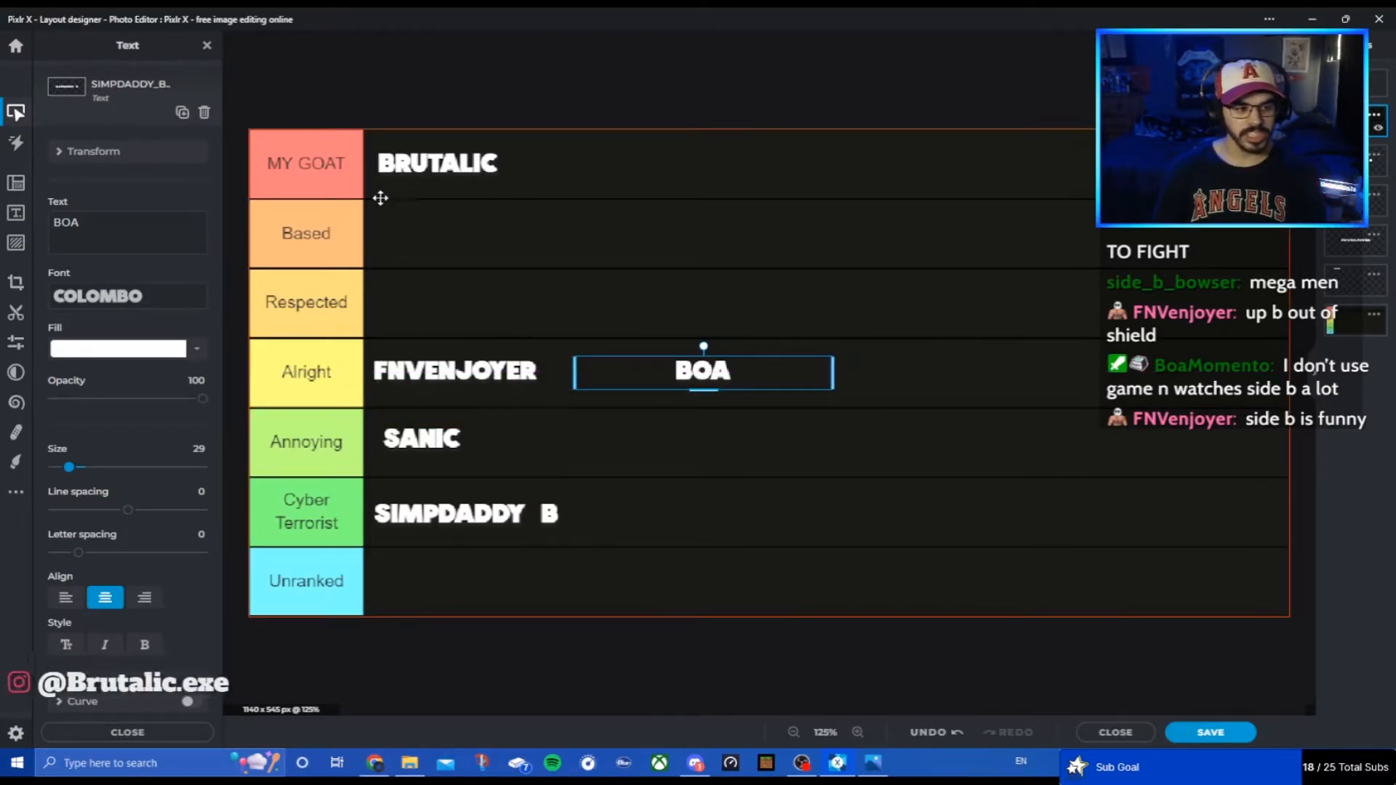
{"action": "left_click", "coordinate": [744, 674]}
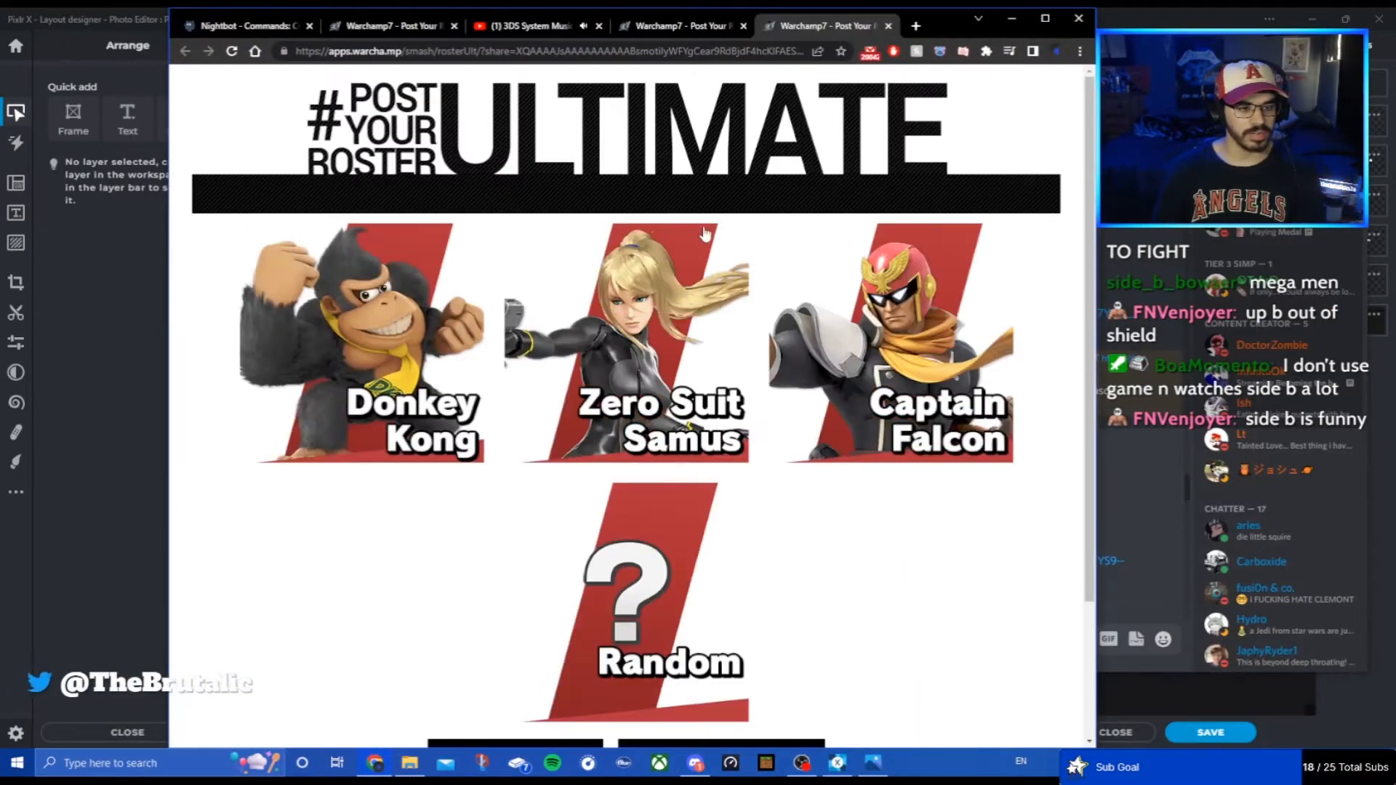
{"action": "mouse_move", "coordinate": [837, 132]}
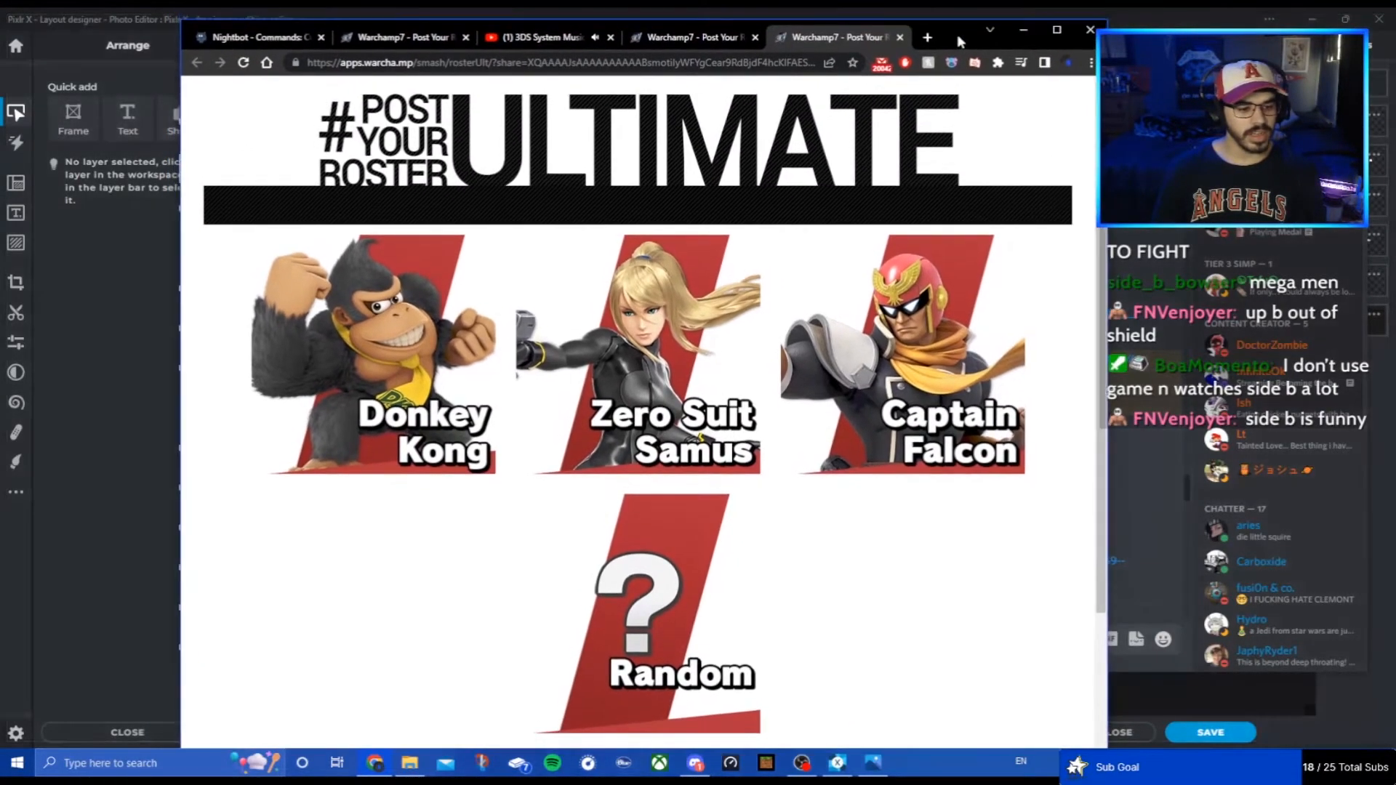
Step: View the Donkey Kong roster, then slide the new JAPHYR1 label off BOA in Alright
{"action": "scroll", "scroll_direction": "down", "scroll_amount": 3}
{"action": "type", "text": "JAPHYR1"}
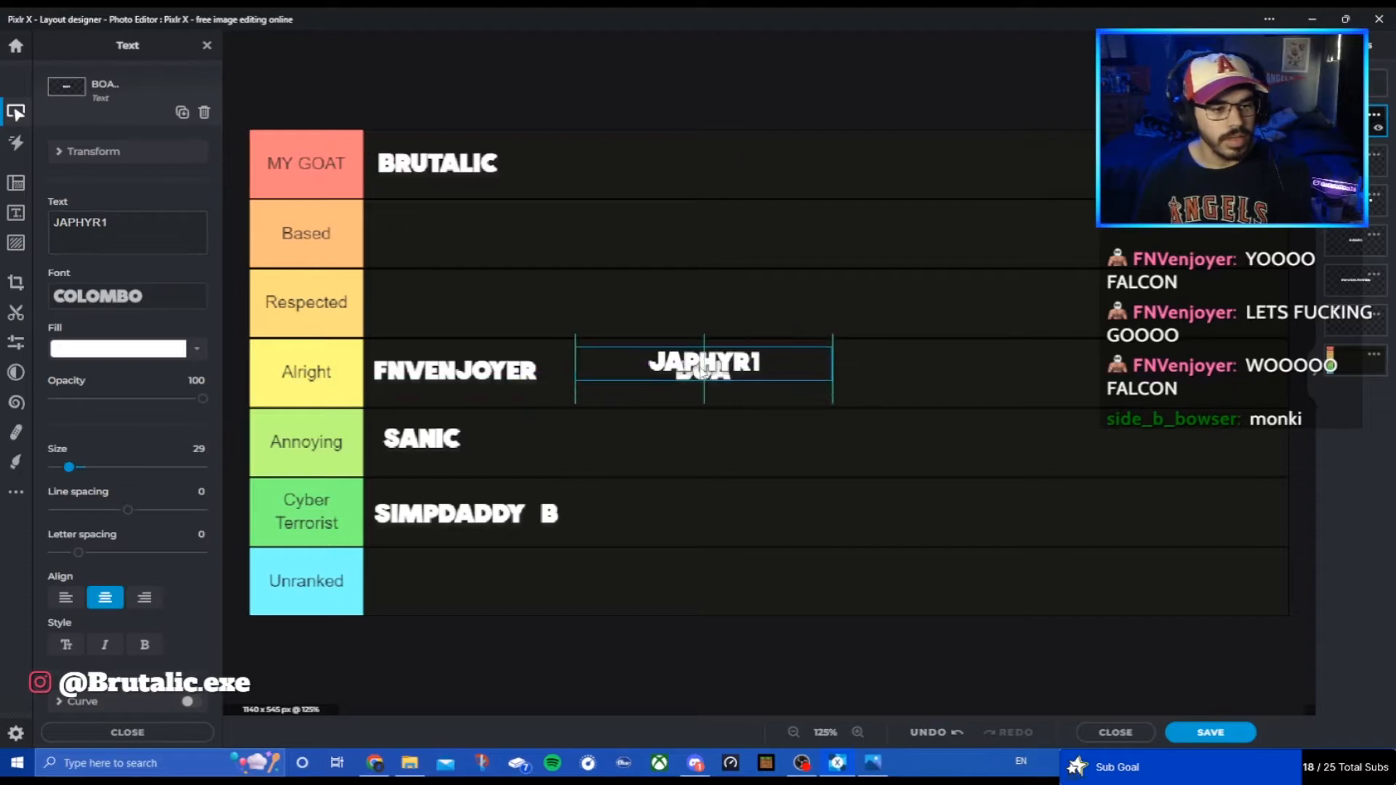
{"action": "left_click_drag", "start_coordinate": [703, 362], "coordinate": [462, 302]}
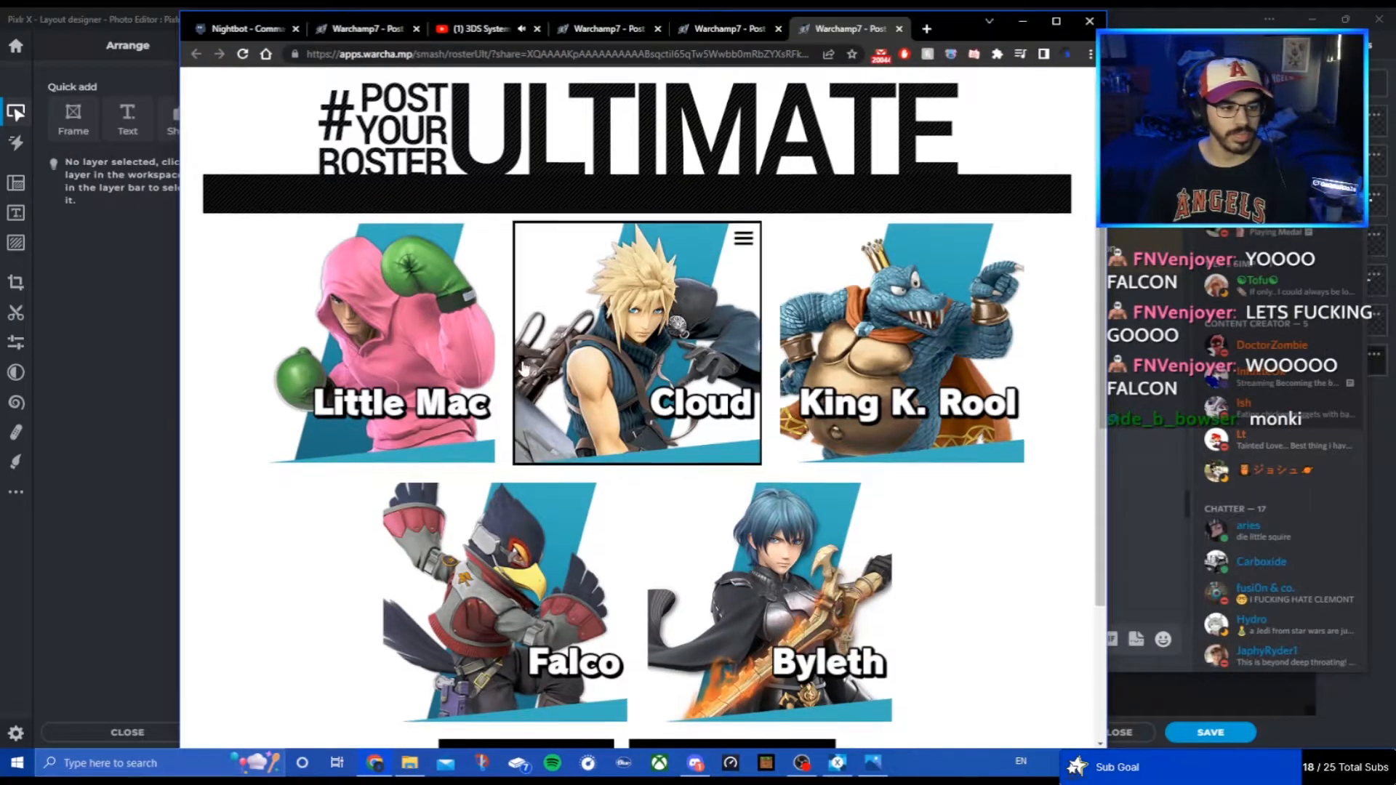
Step: Scroll through the Little Mac, Cloud, King K. Rool, Falco, Byleth roster
{"action": "scroll", "scroll_direction": "down", "scroll_amount": 3}
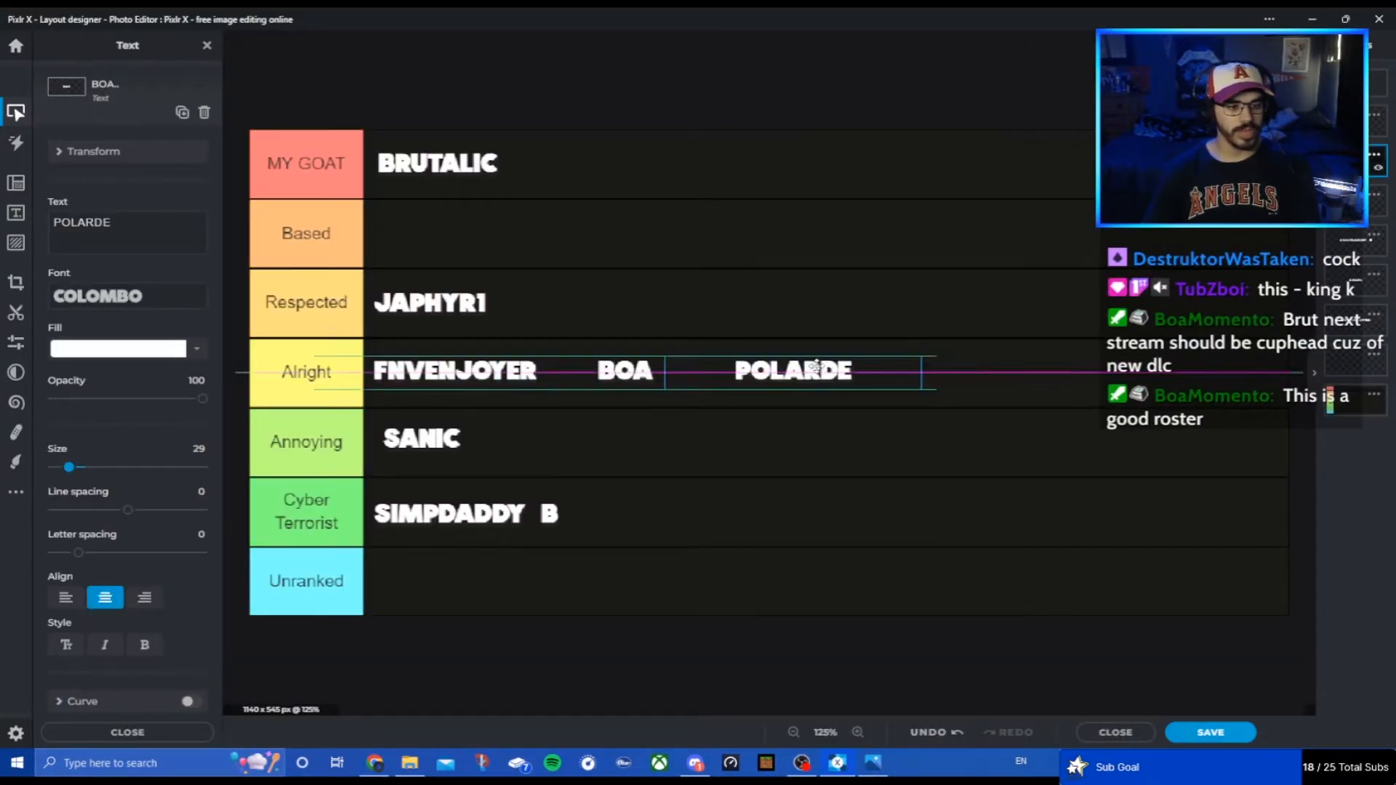
Step: Drop the POLARDE label into the Alright row after BOA
{"action": "left_click", "coordinate": [794, 371]}
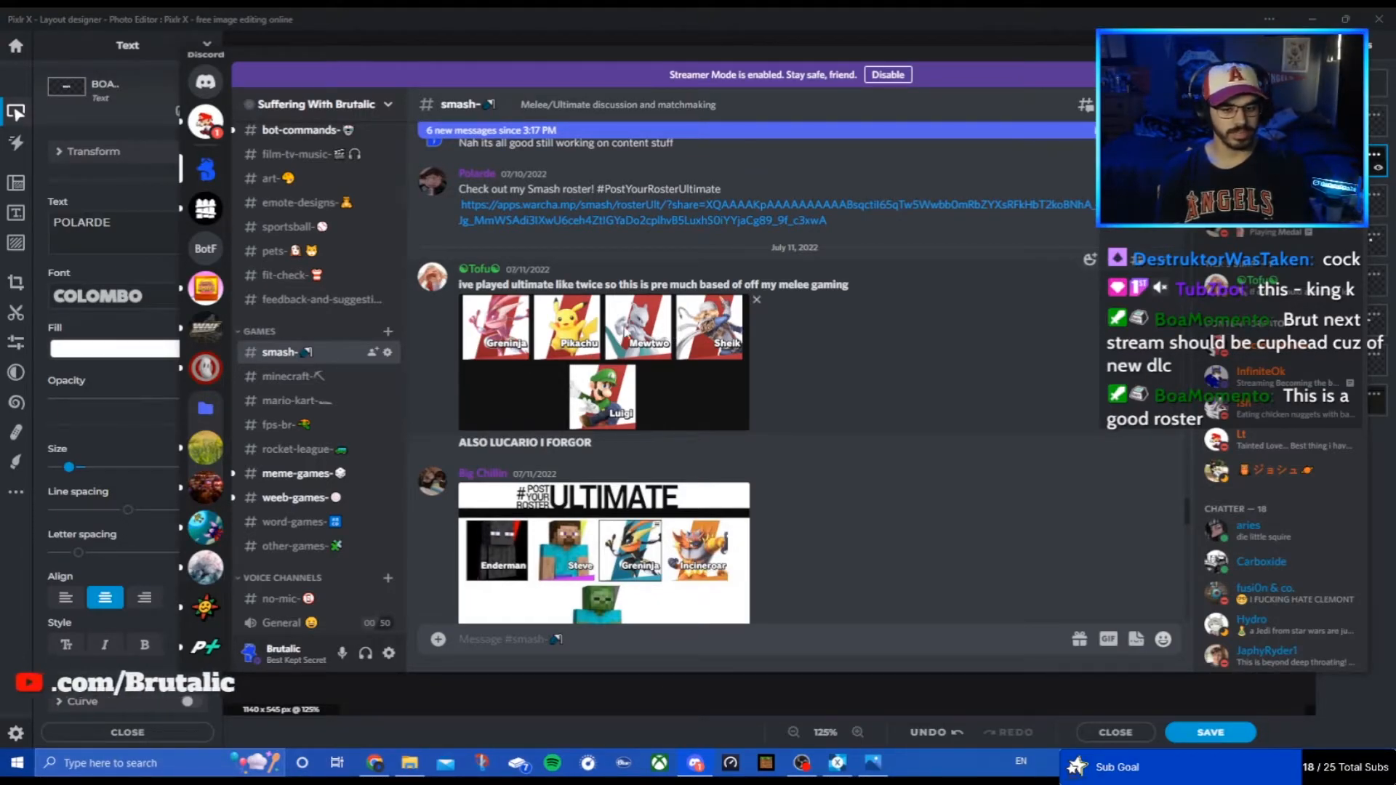
Step: Return from Discord to the Pixlr X tier list editor
{"action": "left_click", "coordinate": [637, 328]}
{"action": "type", "text": "TUBZ"}
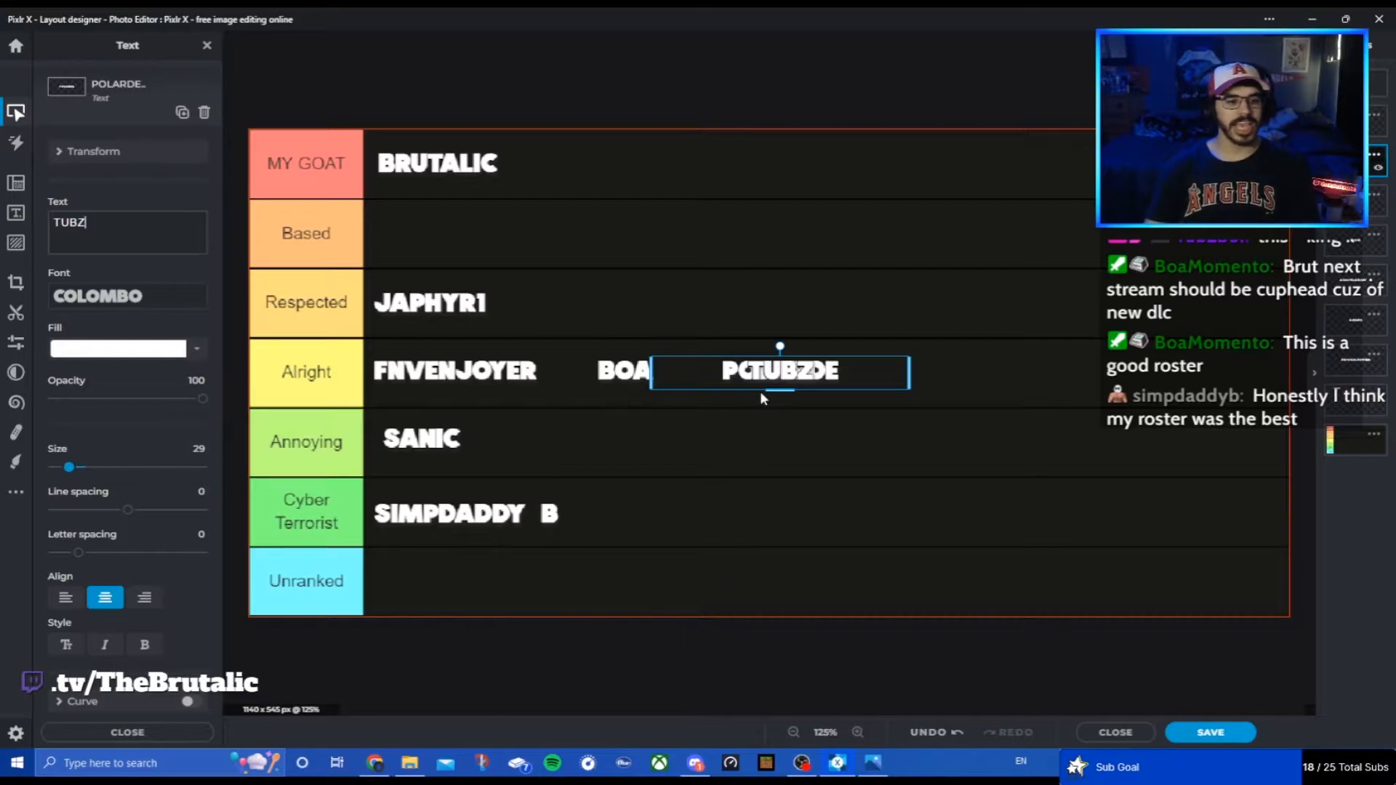
{"action": "left_click_drag", "start_coordinate": [780, 370], "coordinate": [590, 303]}
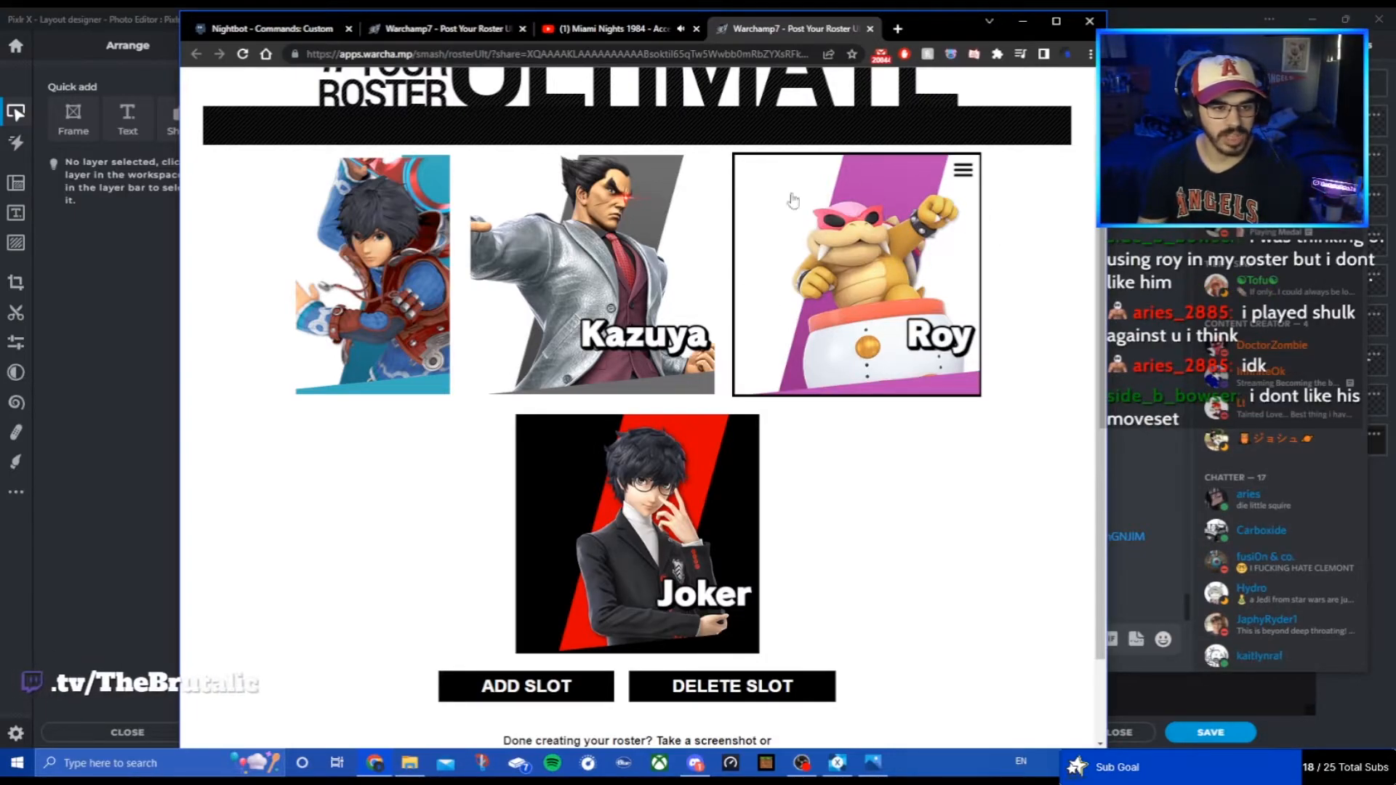
{"action": "mouse_move", "coordinate": [858, 239]}
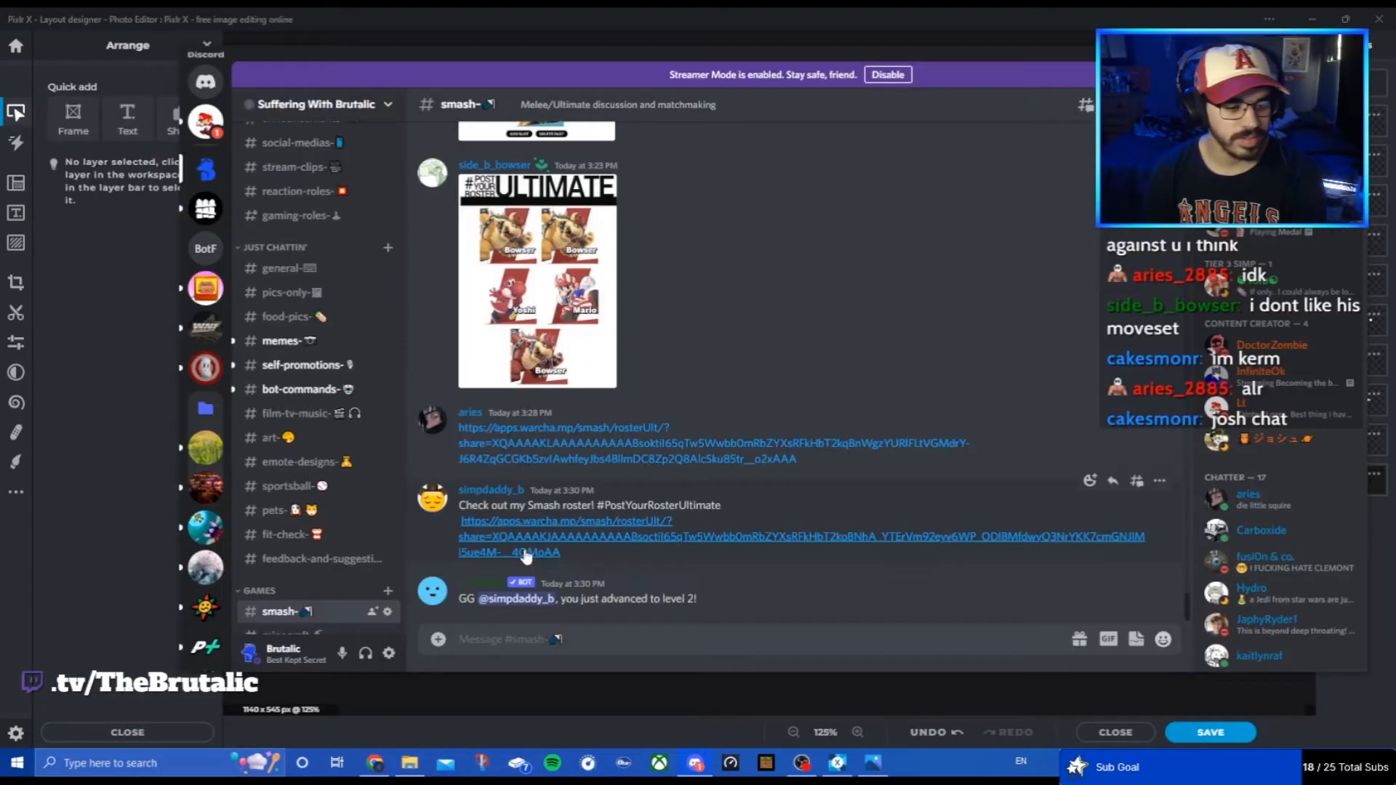
{"action": "left_click", "coordinate": [509, 553]}
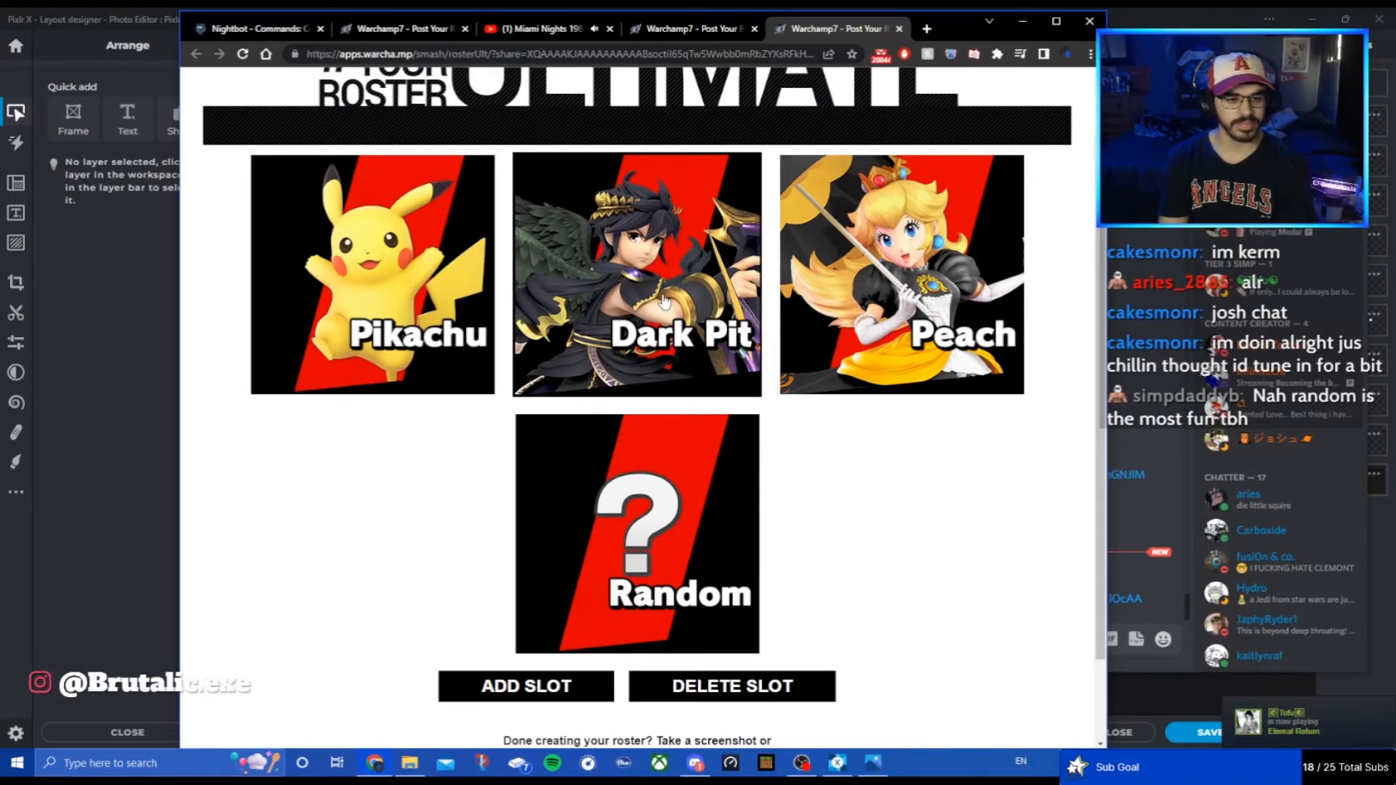
{"action": "mouse_move", "coordinate": [584, 281]}
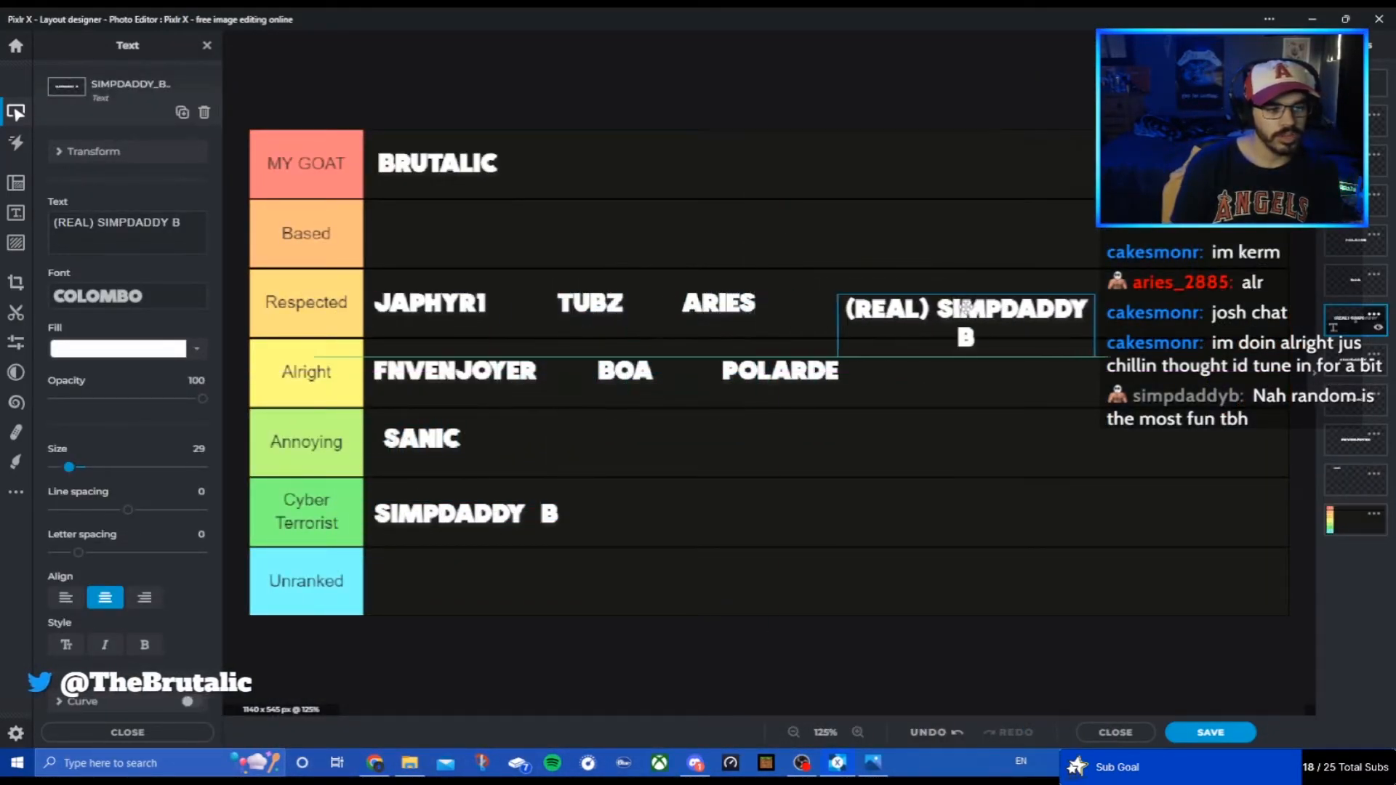
{"action": "left_click_drag", "start_coordinate": [966, 323], "coordinate": [895, 297]}
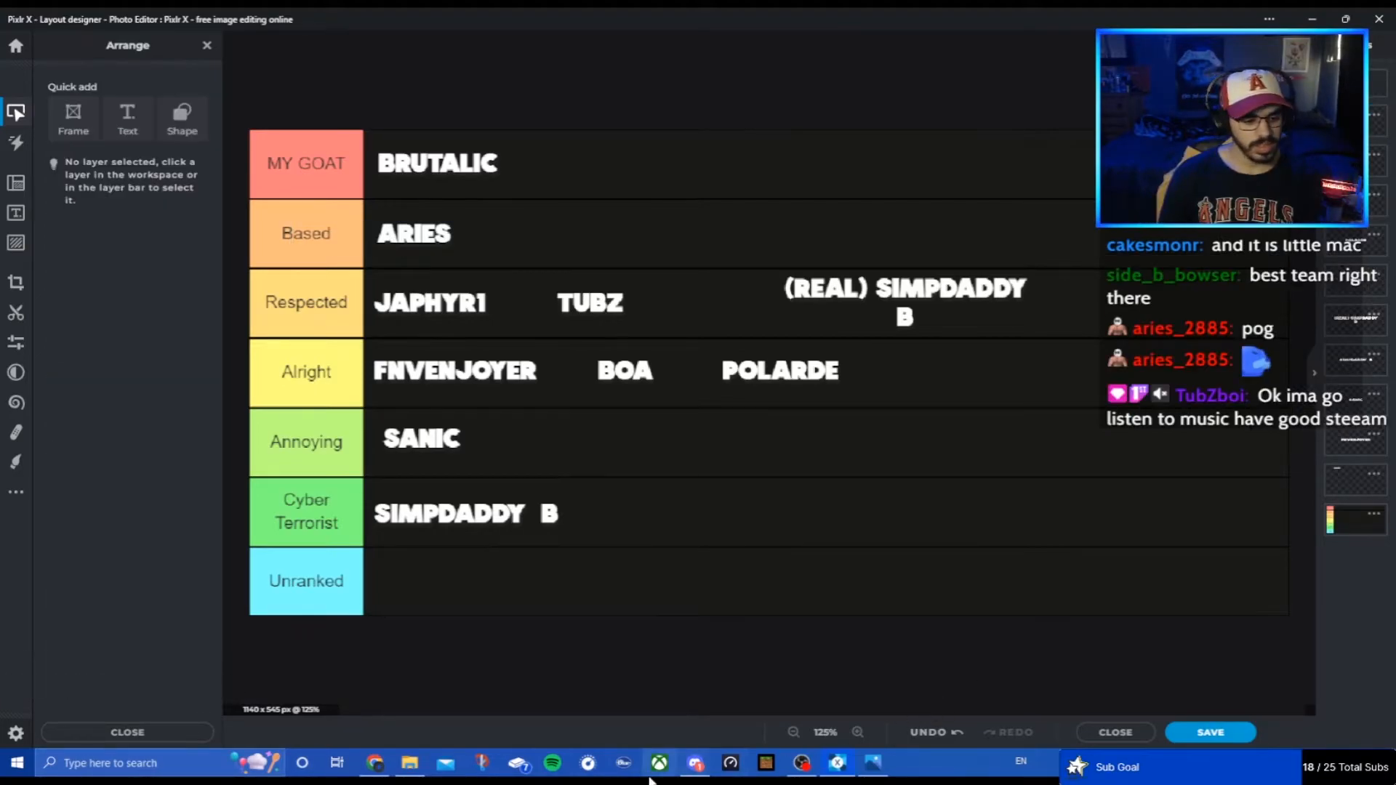
{"action": "left_click", "coordinate": [698, 759]}
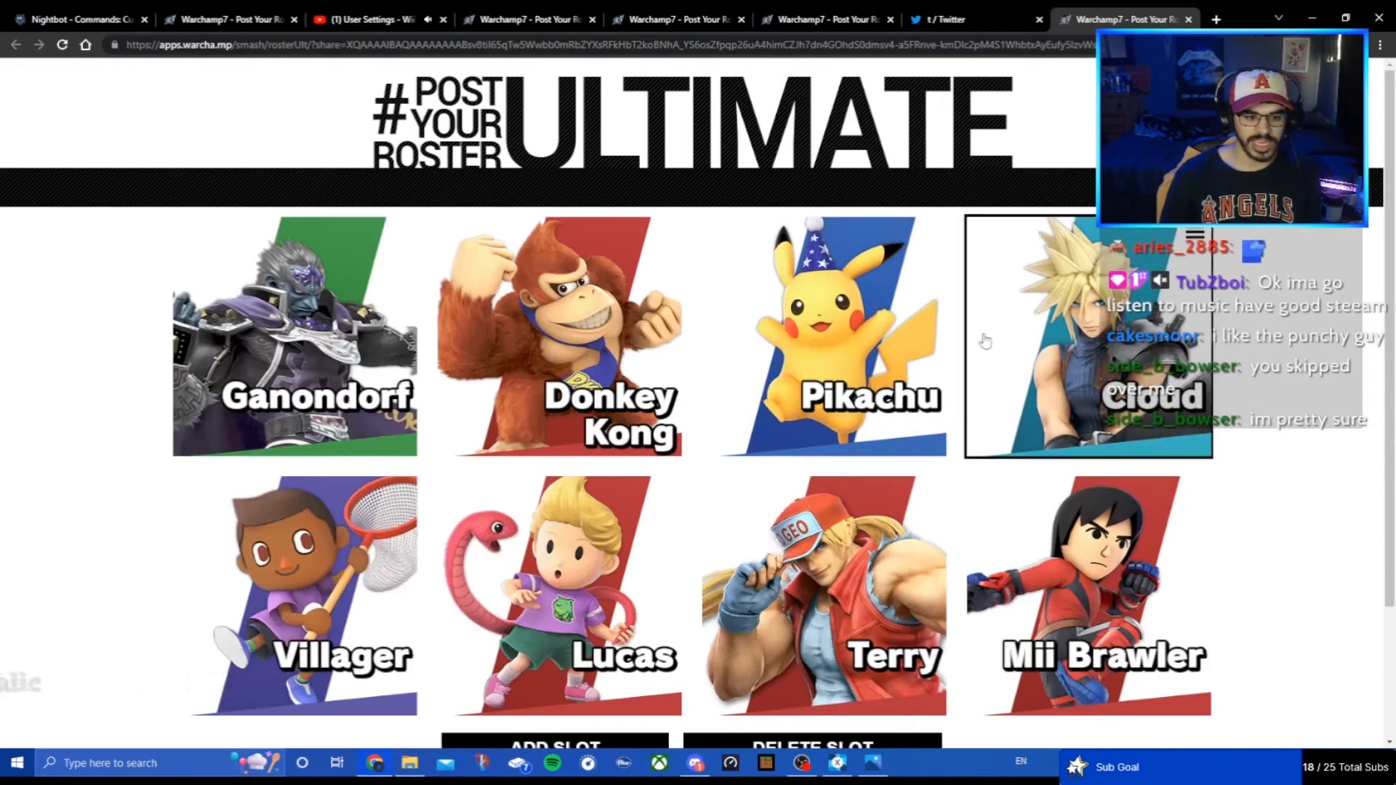
Step: Scroll down the Post Your Roster page to review the Ganondorf-to-Mii Brawler roster
{"action": "scroll", "scroll_direction": "down", "scroll_amount": 3}
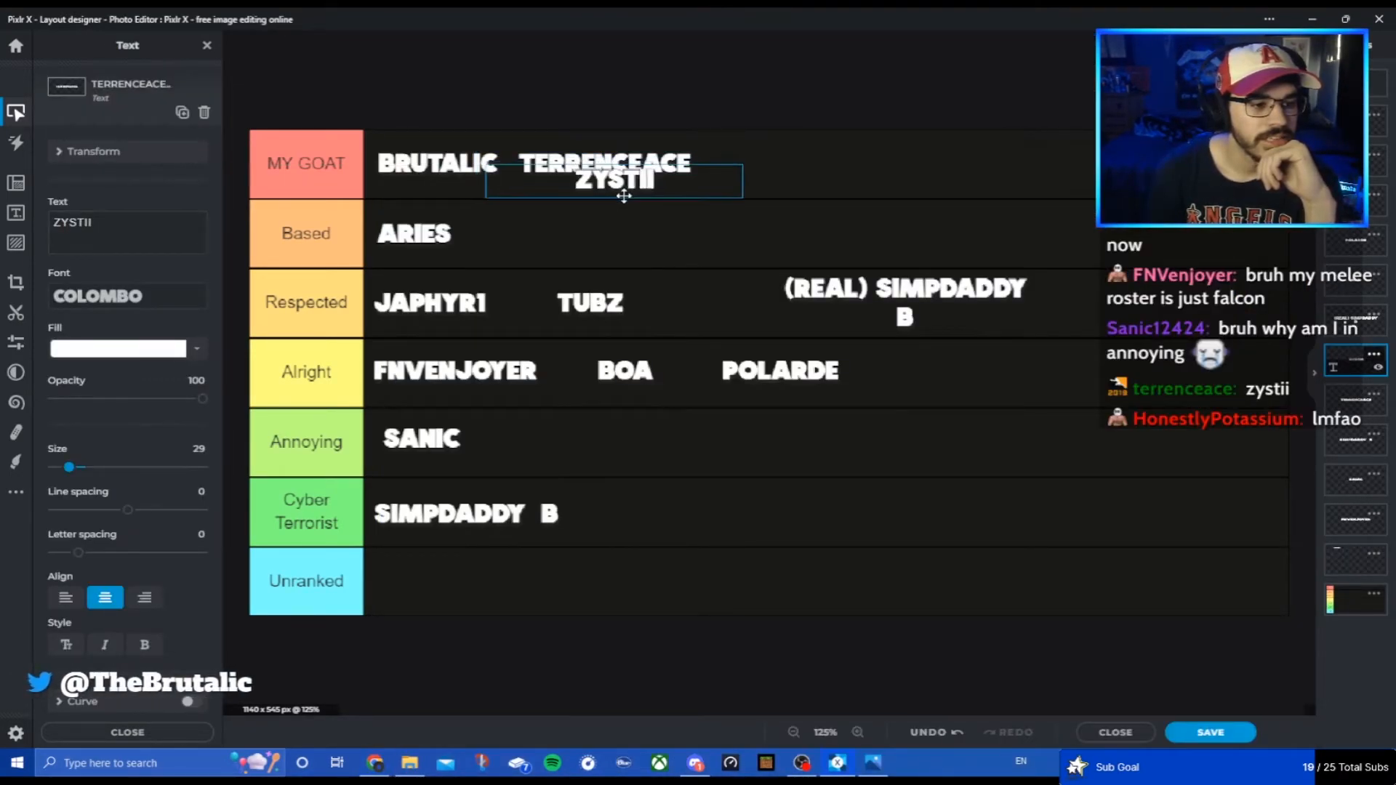
Step: Move the ZYSTII label down into the Based row beside ARIES and deselect it
{"action": "left_click_drag", "start_coordinate": [614, 179], "coordinate": [533, 234]}
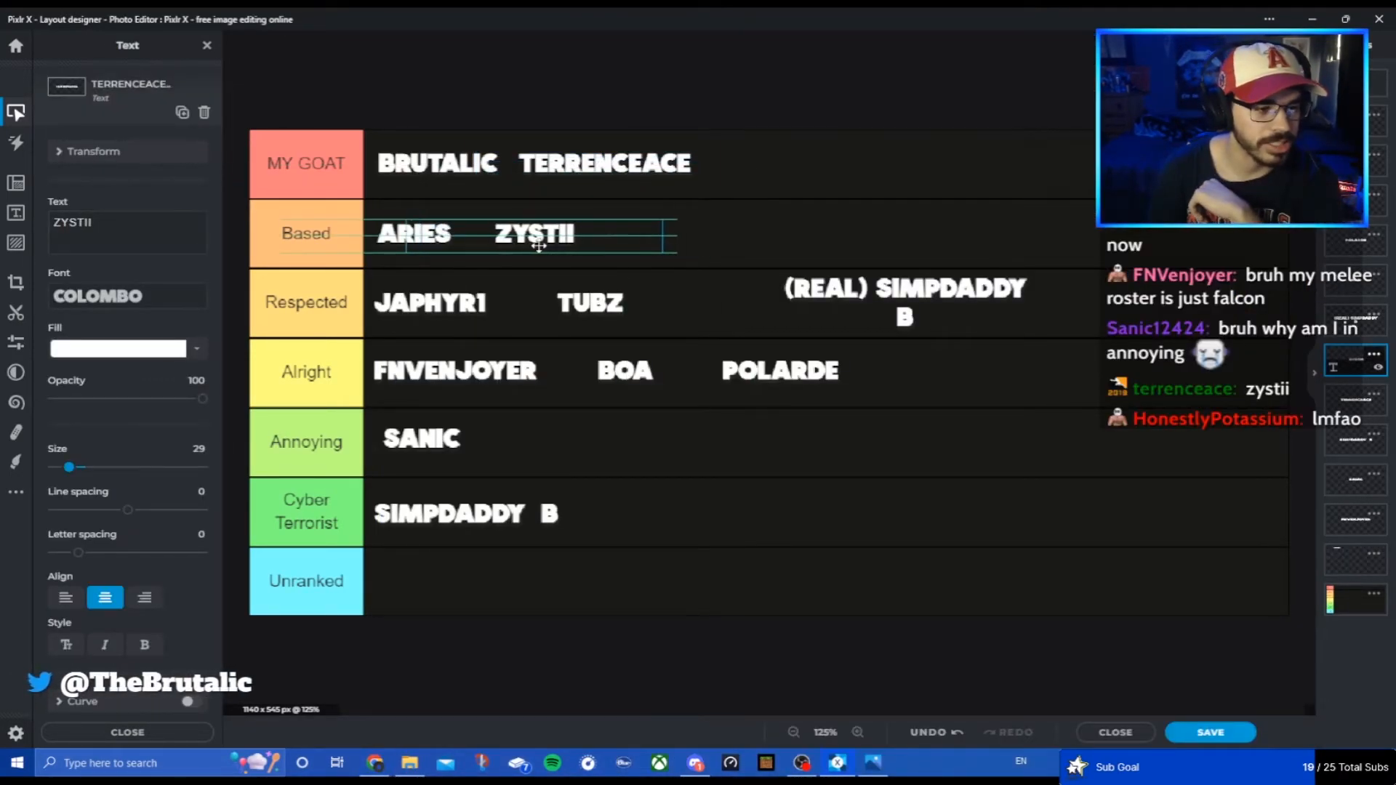
{"action": "left_click", "coordinate": [708, 663]}
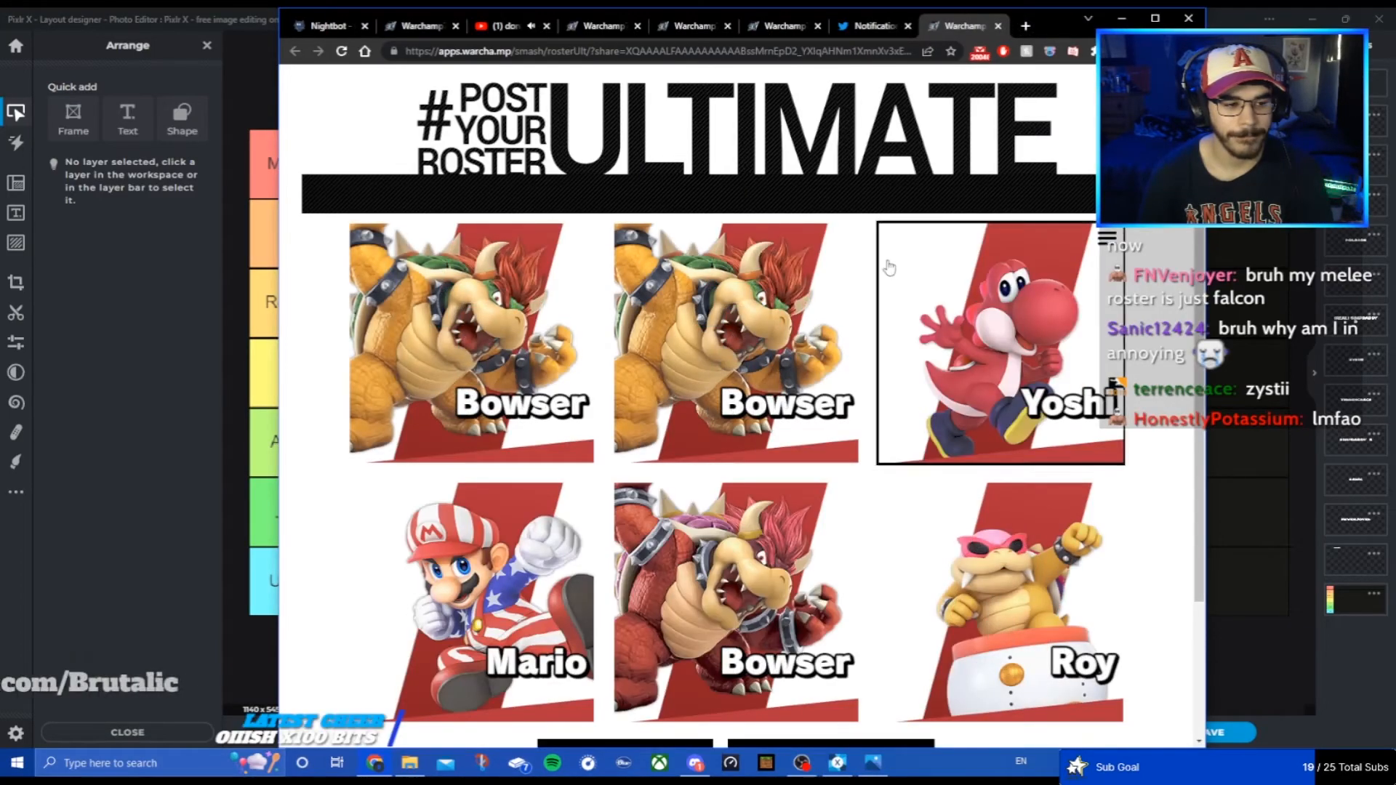
Step: Scroll the Warchamp7 roster of Bowsers, Yoshi, Mario and Roy before returning to Pixlr X
{"action": "scroll", "scroll_direction": "down", "scroll_amount": 3}
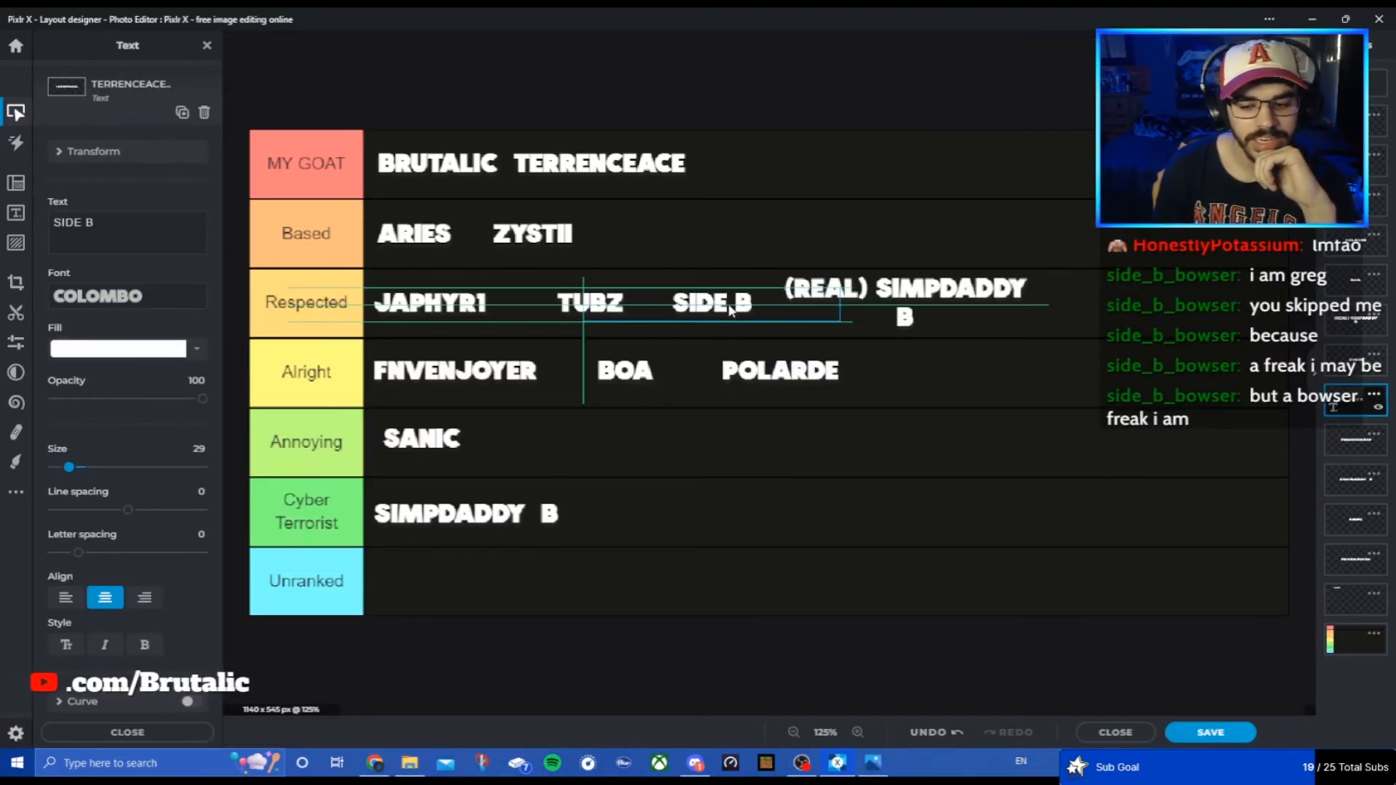
Step: Place SIDE B in the Respected row after TUBZ, then read the Game Rant article on Bowser's height
{"action": "left_click", "coordinate": [922, 302]}
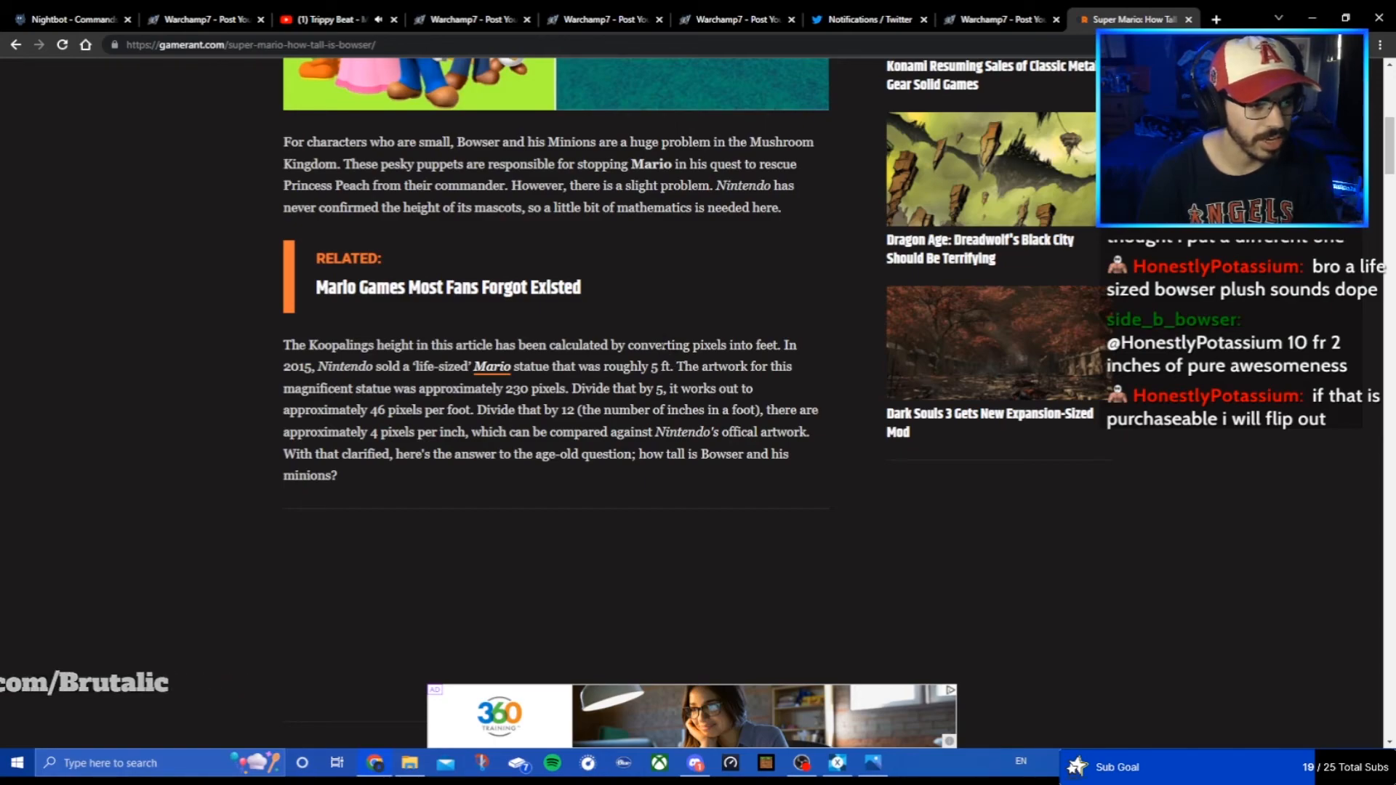
{"action": "scroll", "scroll_direction": "down", "scroll_amount": 3}
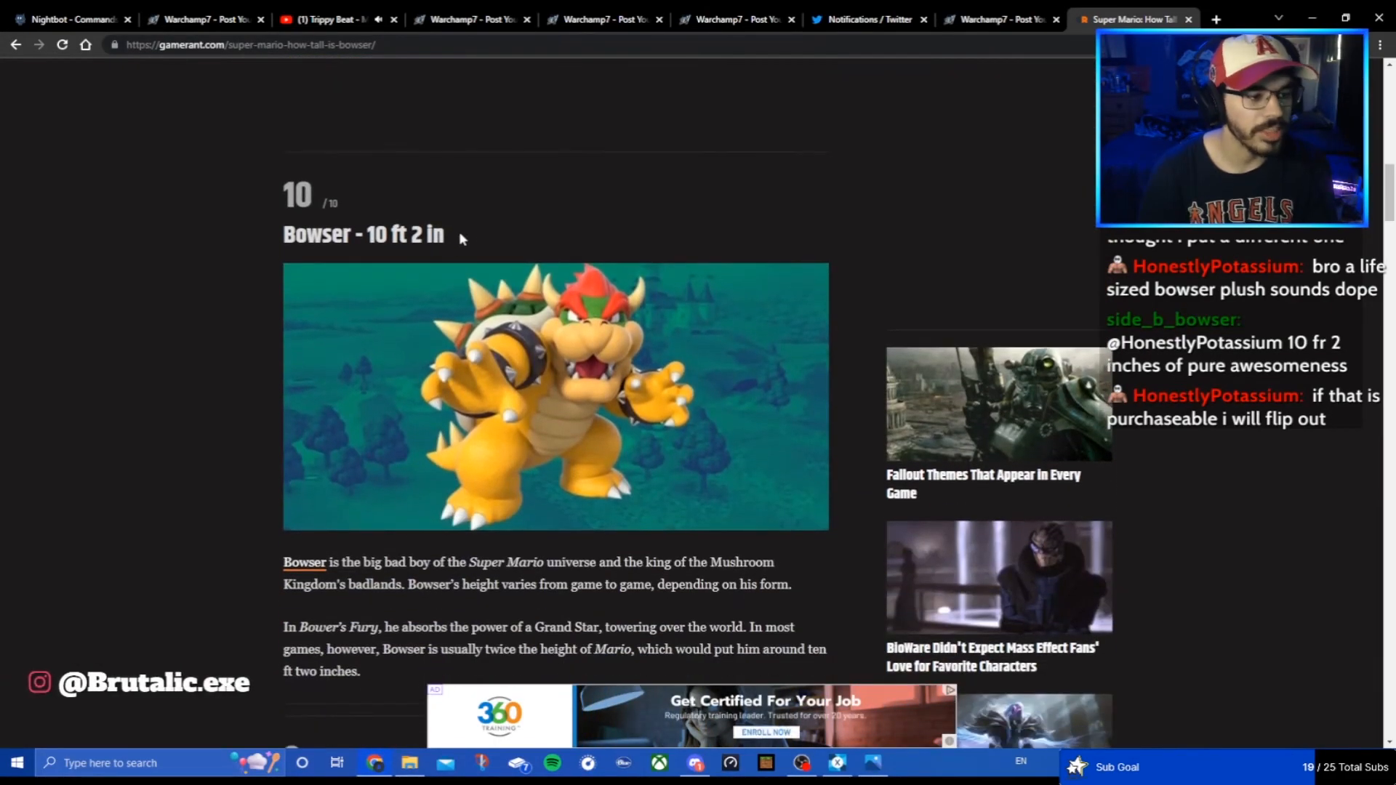